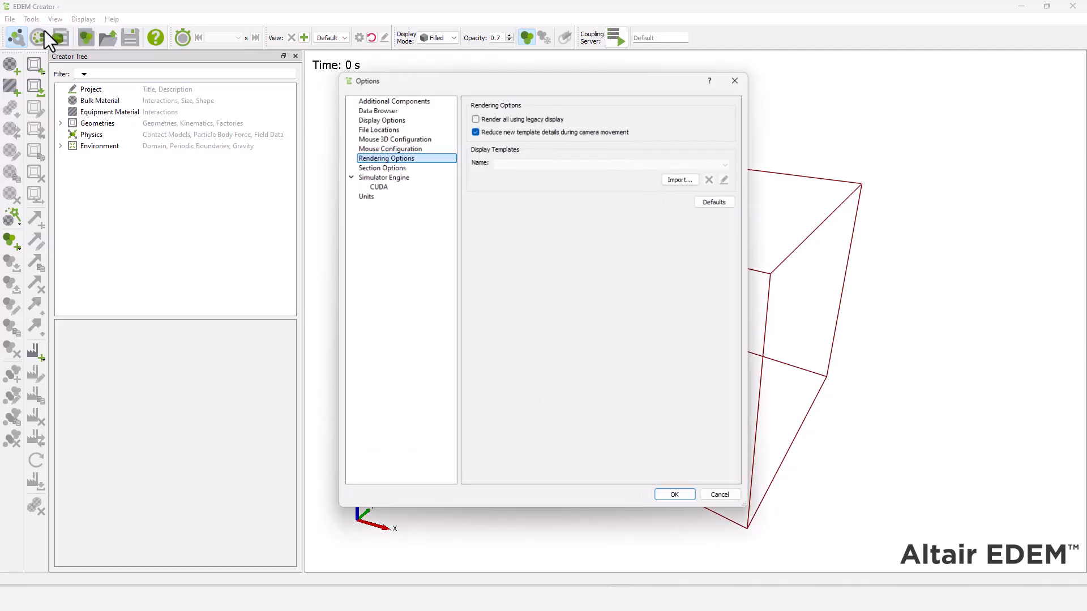
Check the unit preferences on the Units page and accept the Options dialog
left_click(365, 195)
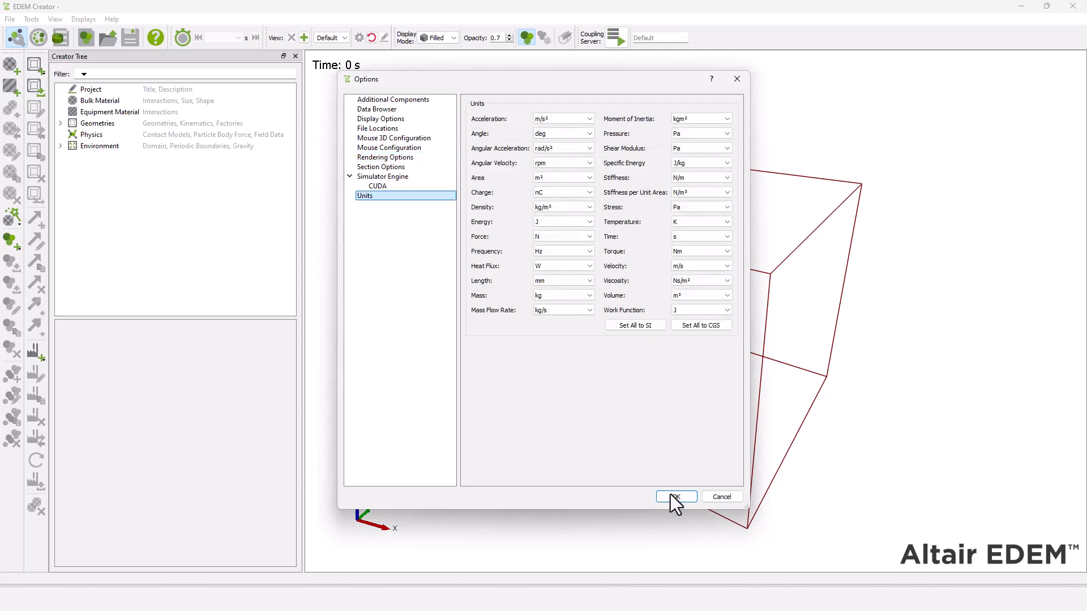
left_click(674, 497)
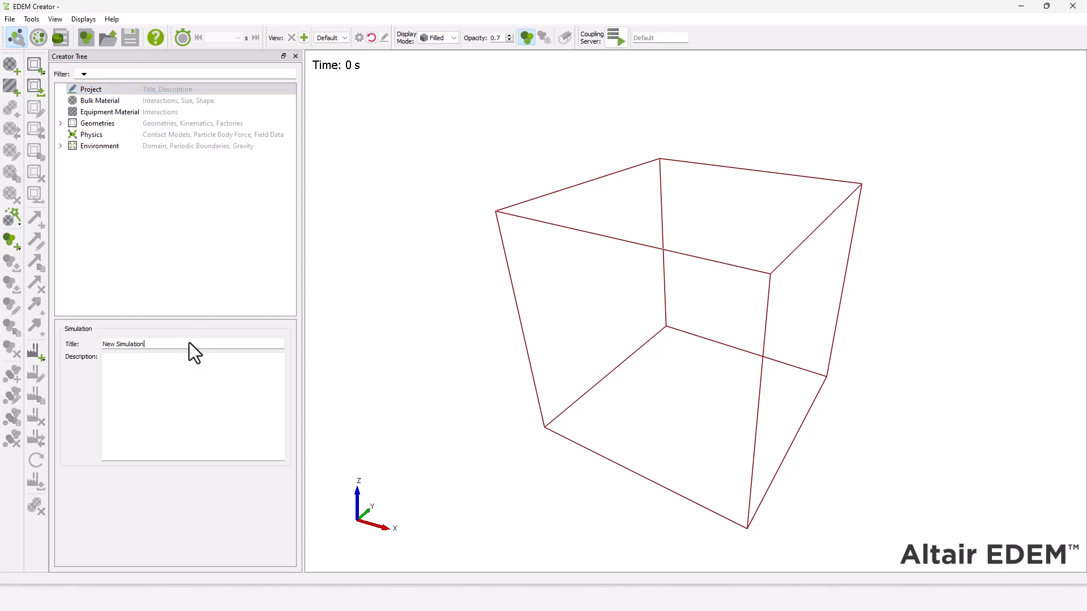
Title the project 'Heat Trans' and add bulk material Plastic (Poisson 0.4, density 1500) with self-interaction
type("Heat Trans")
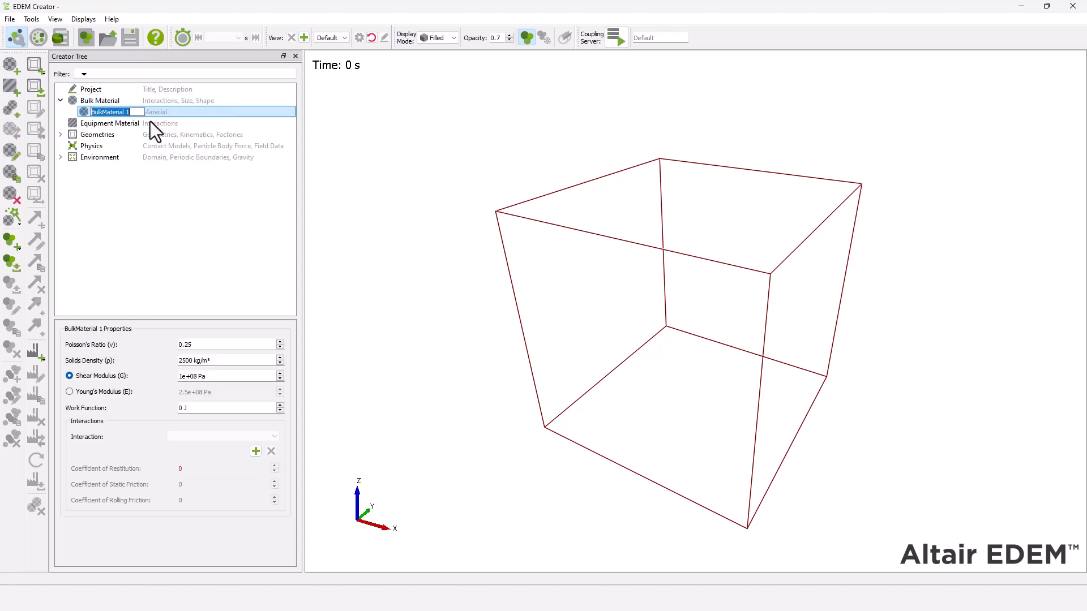
type("Plastic")
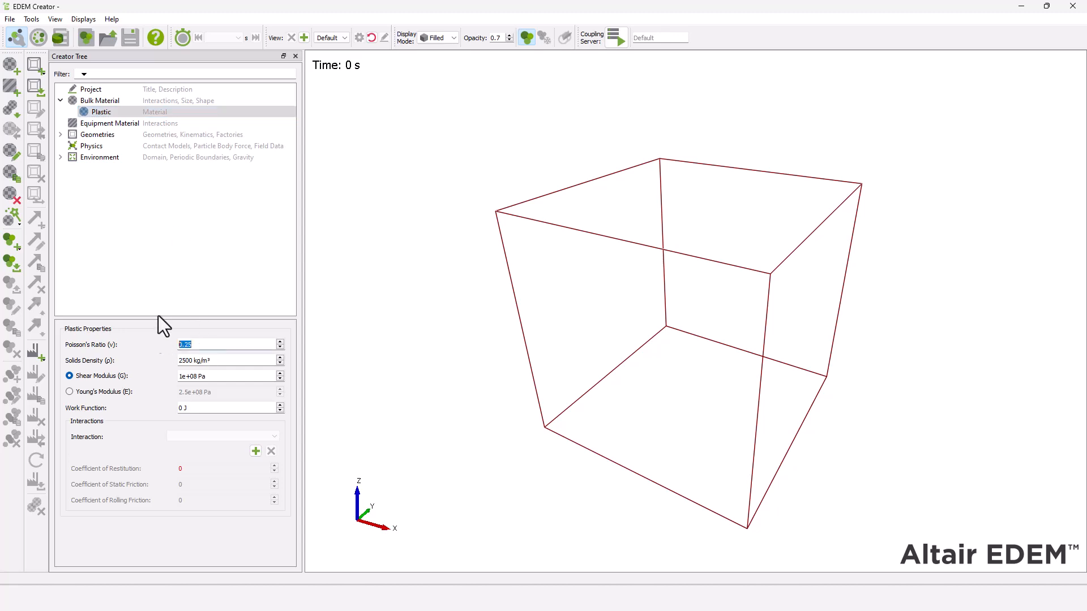
type("0.4")
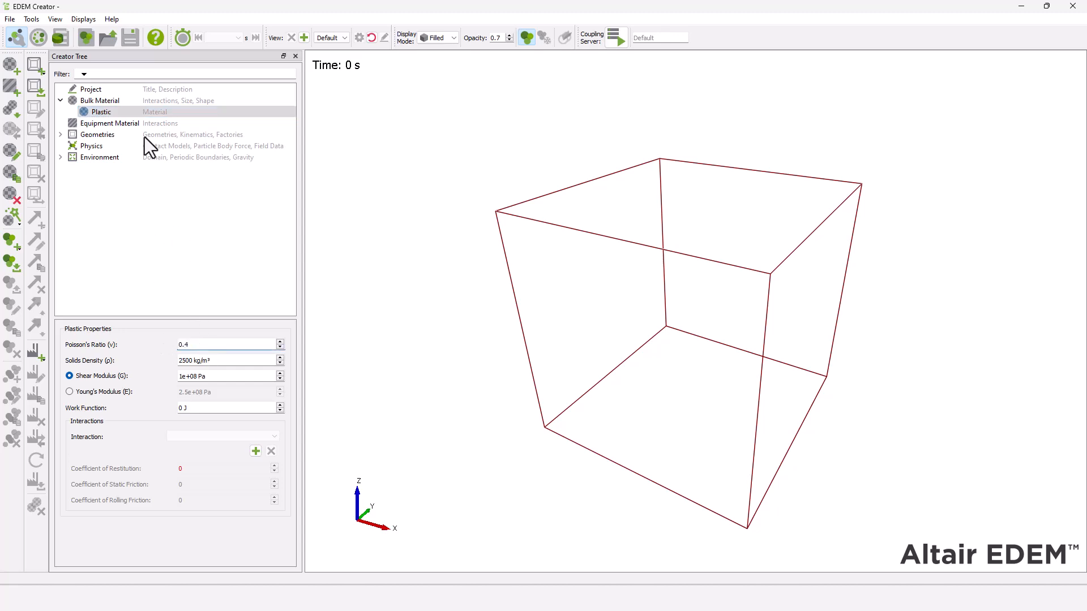
type("1500")
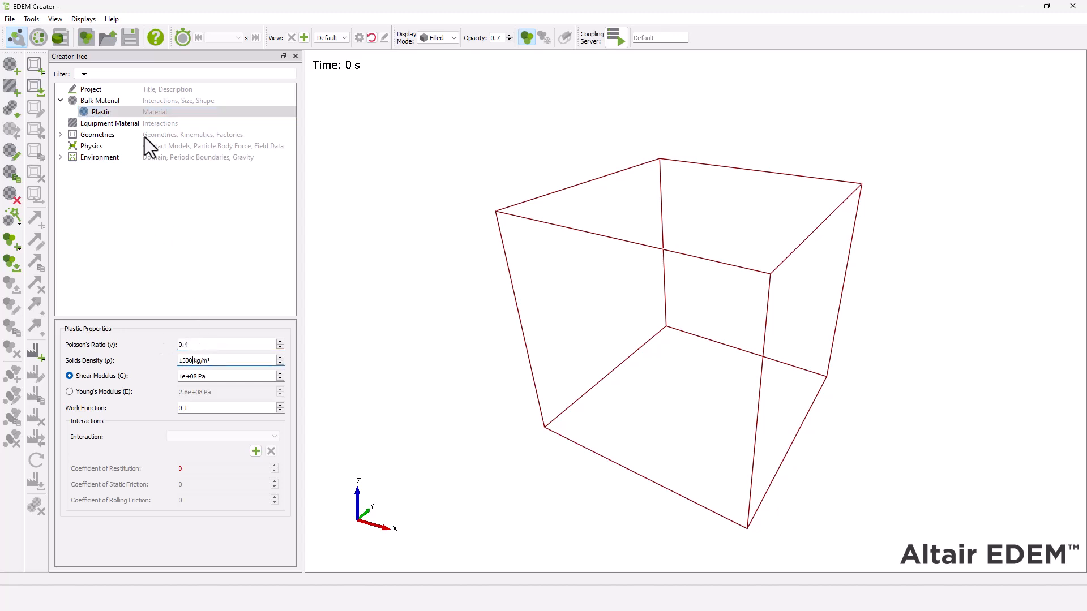
left_click(256, 451)
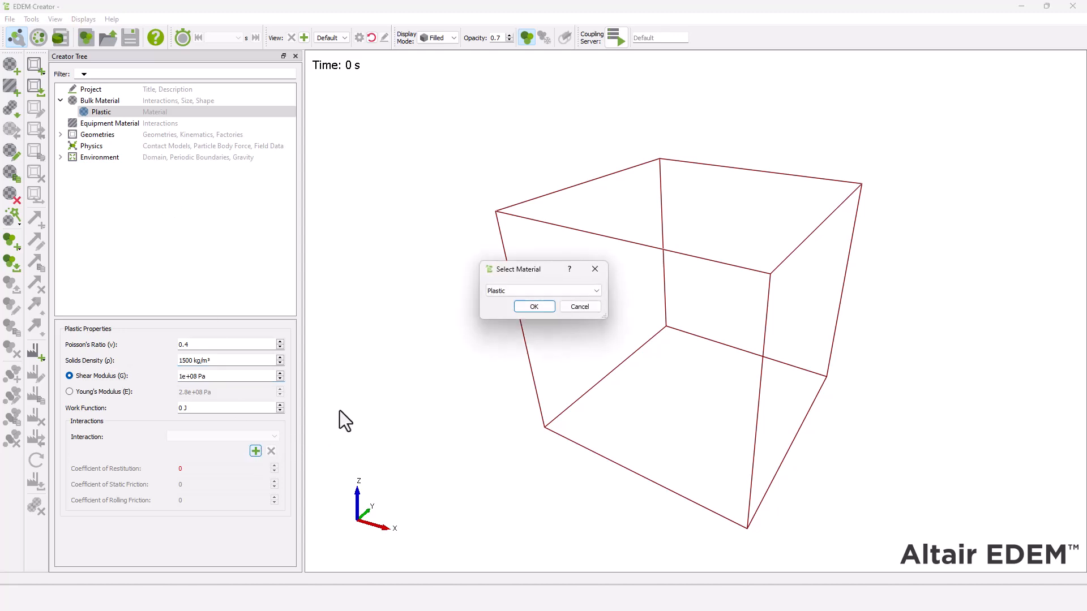
right_click(101, 111)
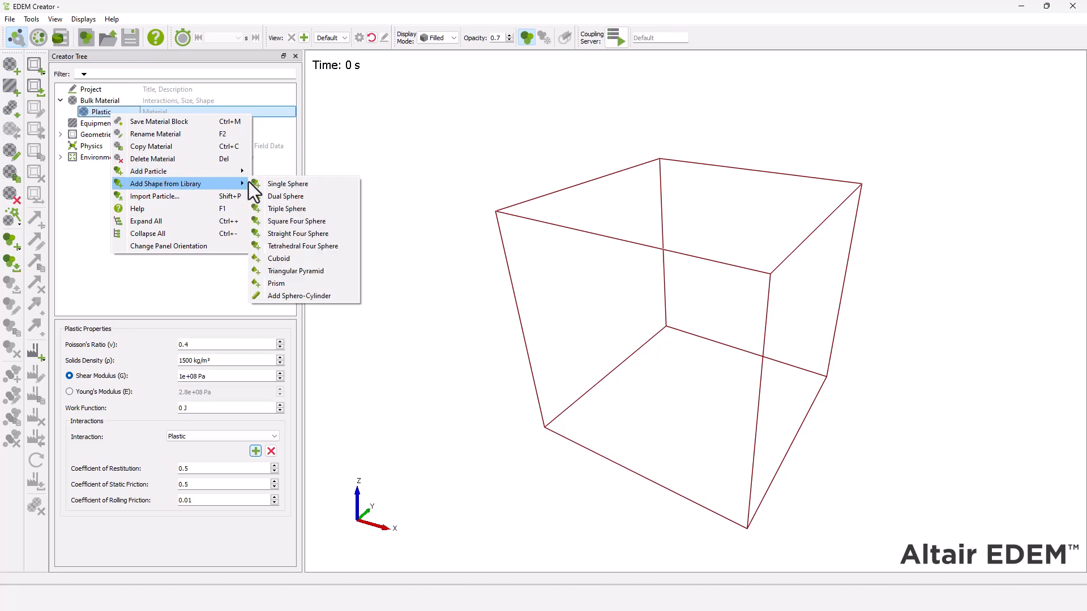
Add a 40 mm radius single-sphere particle named Plastic_ball and show its properties
left_click(287, 183)
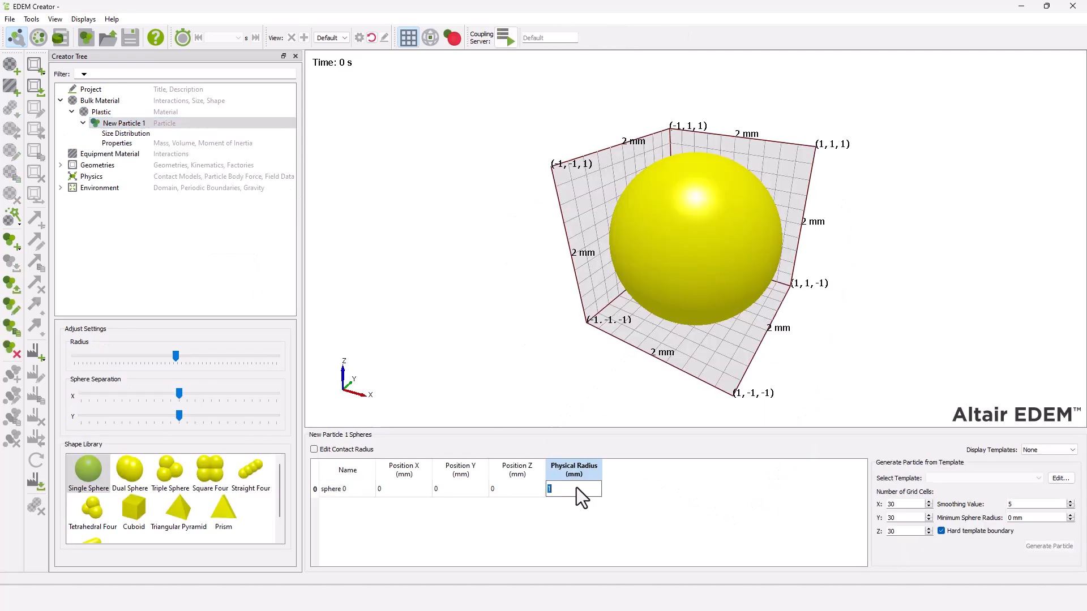
type("40")
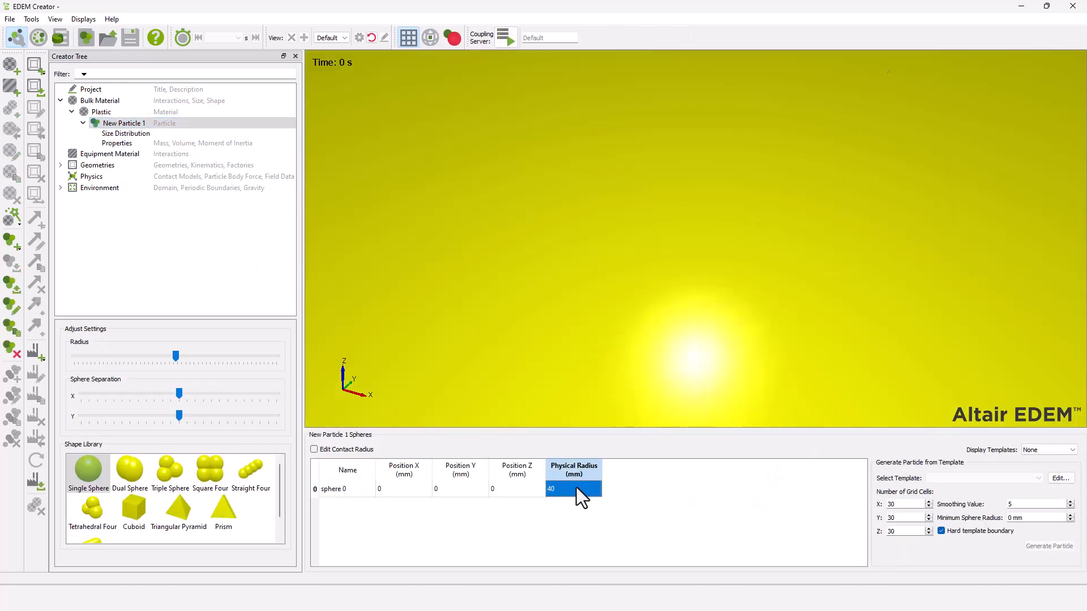
left_click(371, 37)
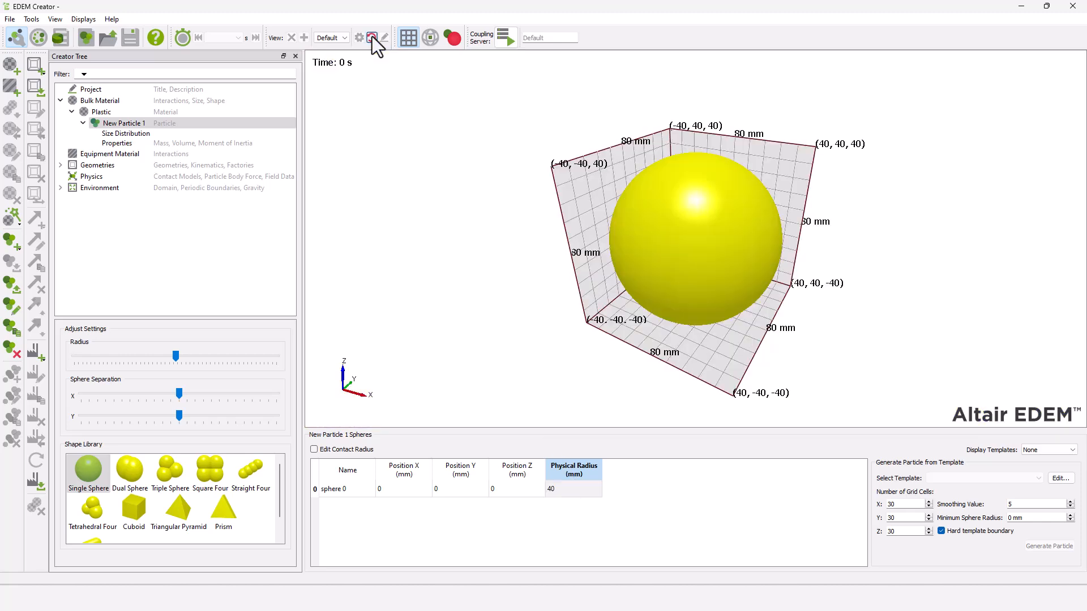
double_click(120, 123)
type("Plastic")
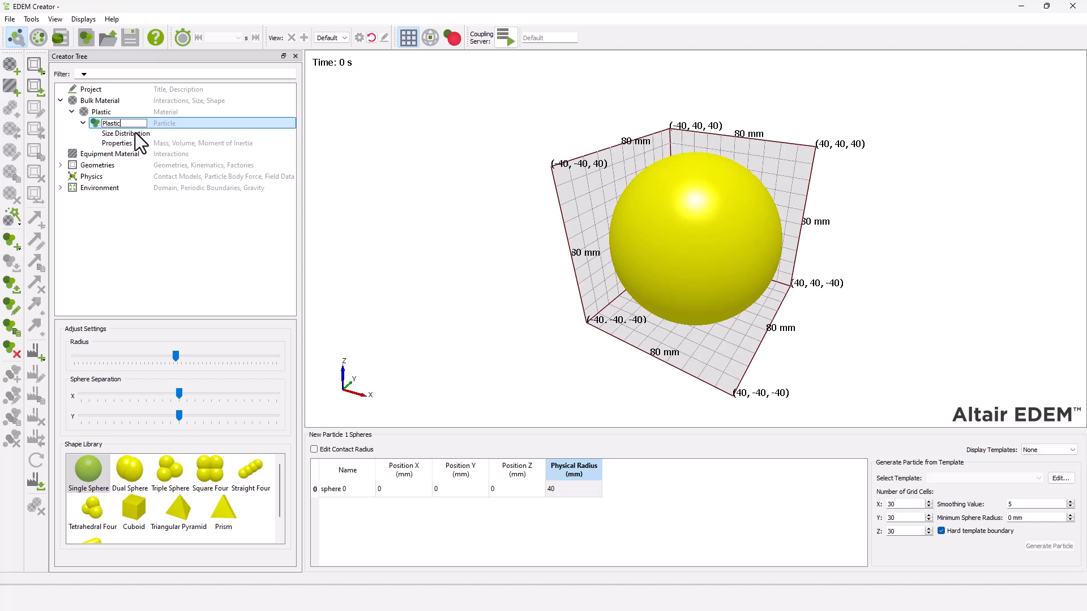
left_click(117, 143)
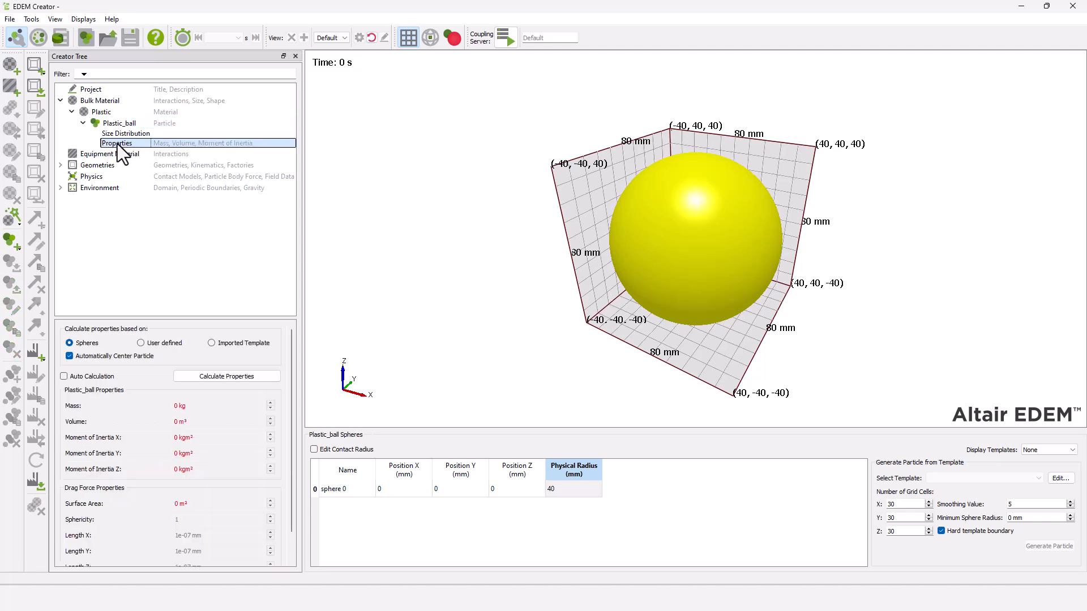
left_click(226, 376)
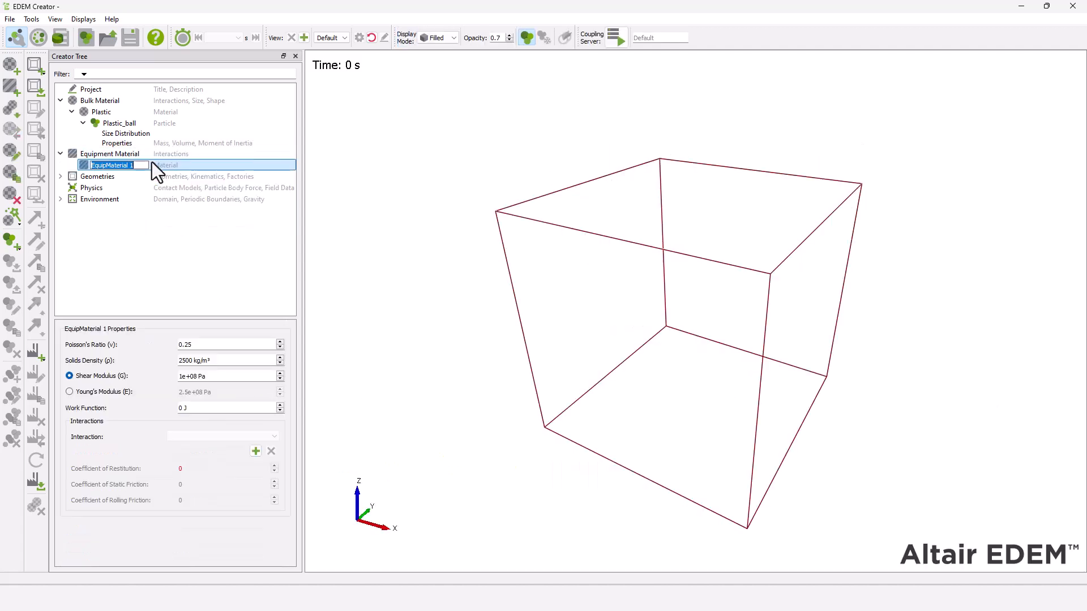
Make equipment material Plastic_equip with density 1500 and a Plastic interaction
type("Plastic_equip")
left_click(231, 344)
type("0.4")
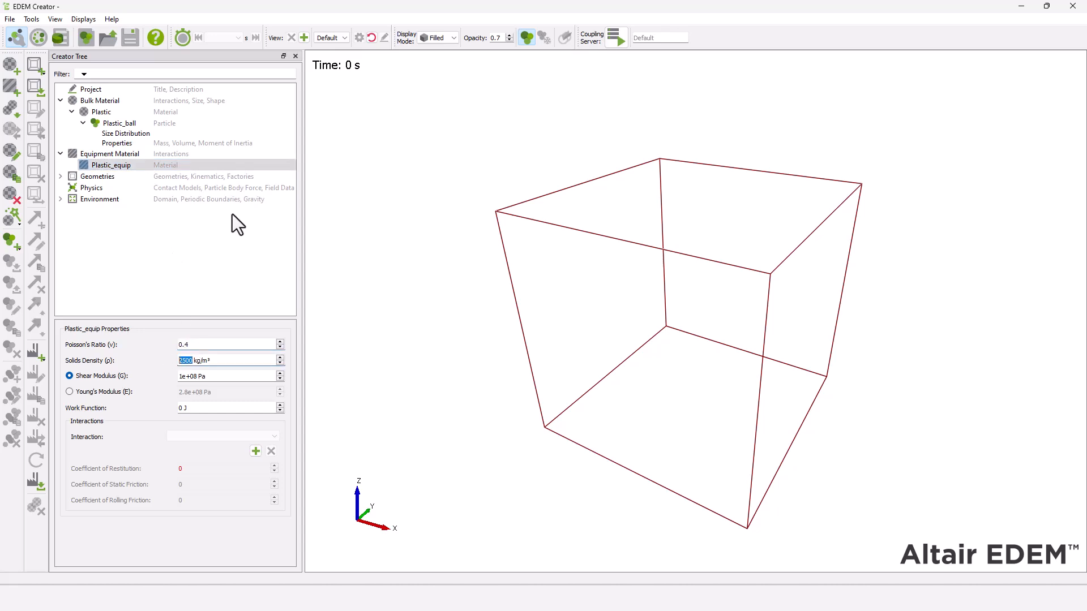
type("1500")
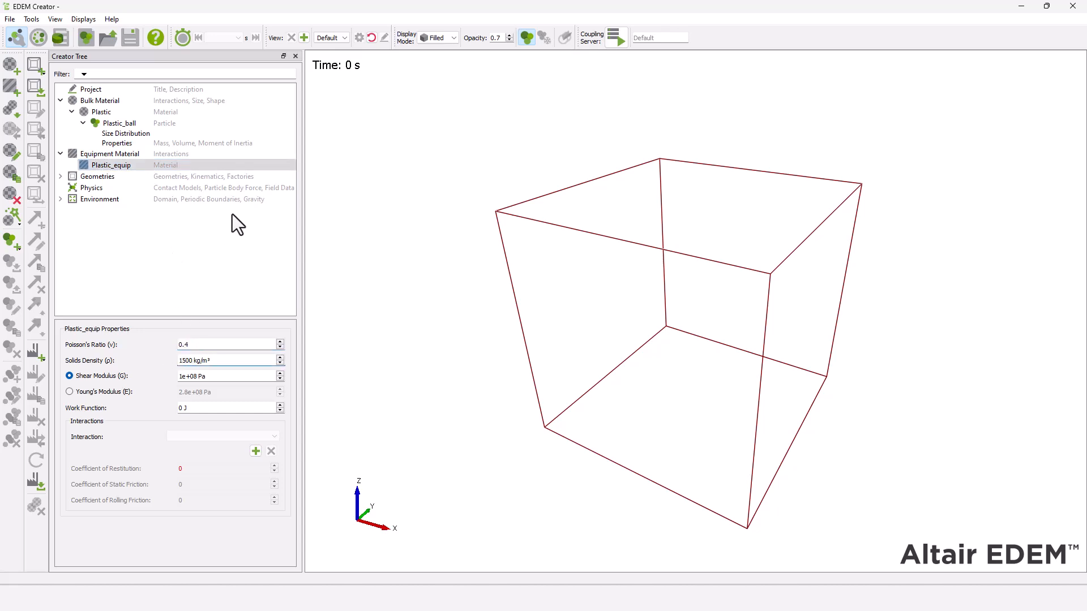
left_click(255, 451)
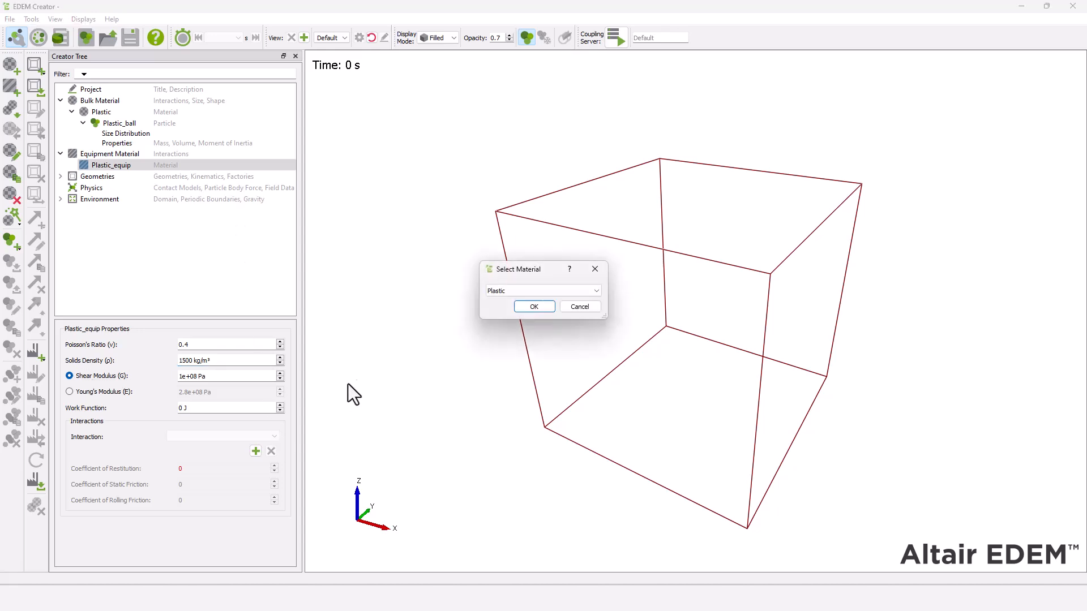
left_click(534, 306)
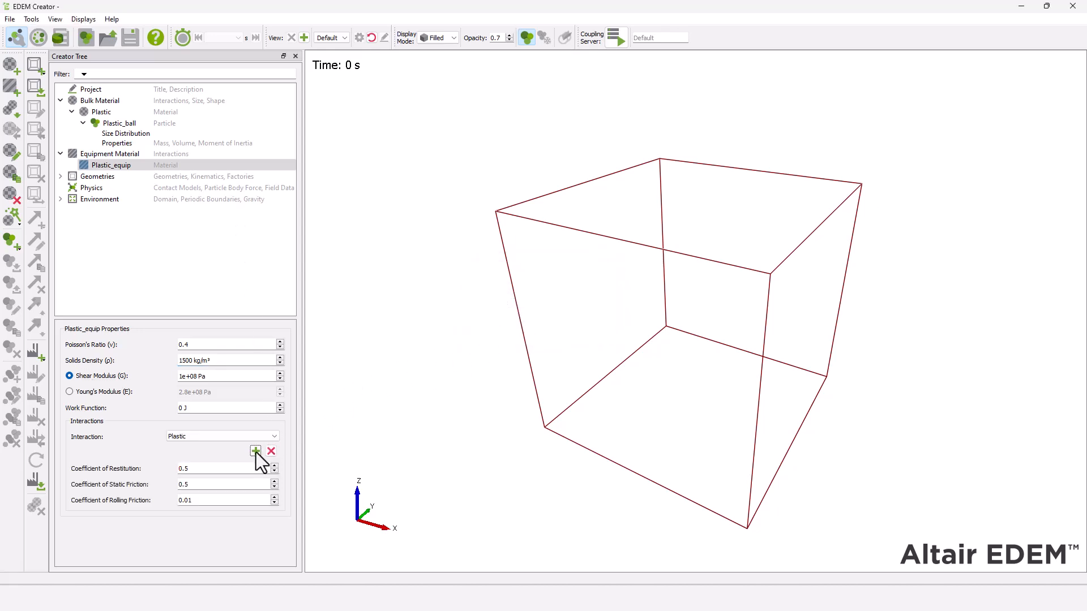
left_click(254, 451)
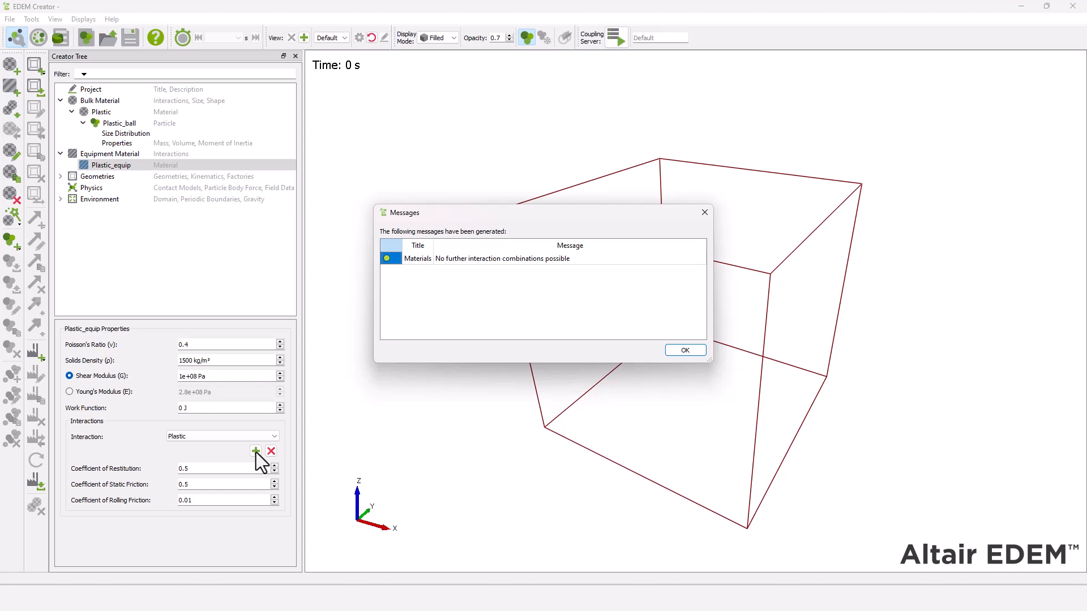
mouse_move(384, 435)
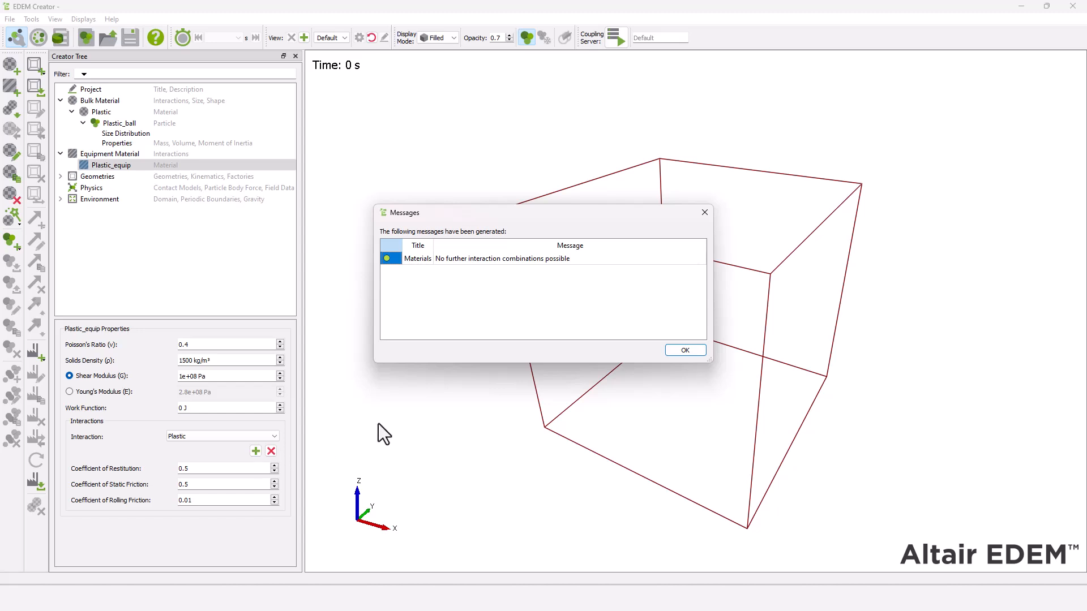
left_click(684, 350)
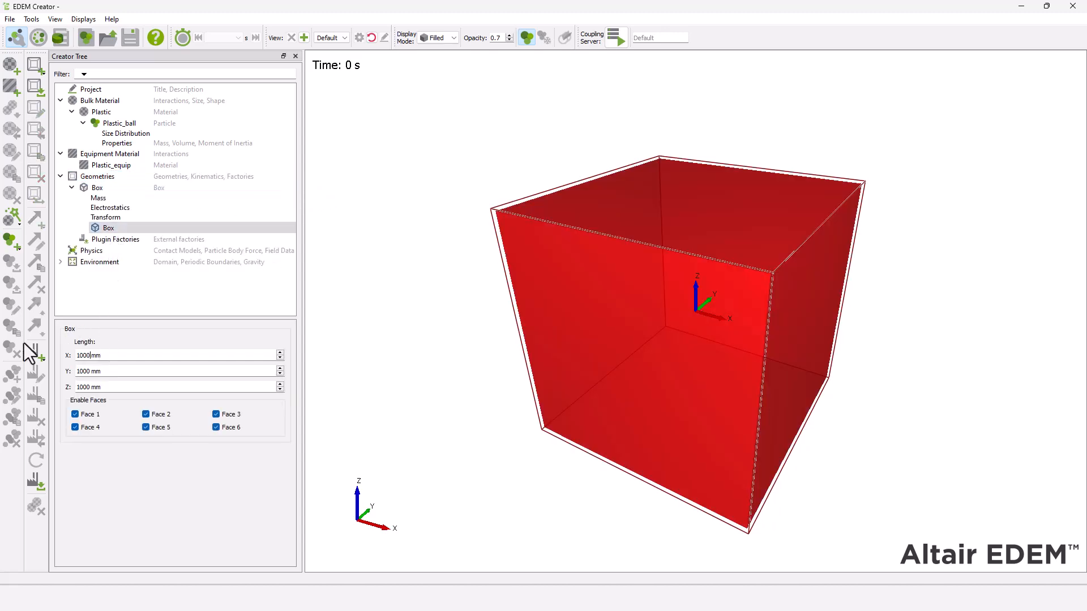
Set the Box geometry's X, Y and Z lengths to 1000 mm
type("10")
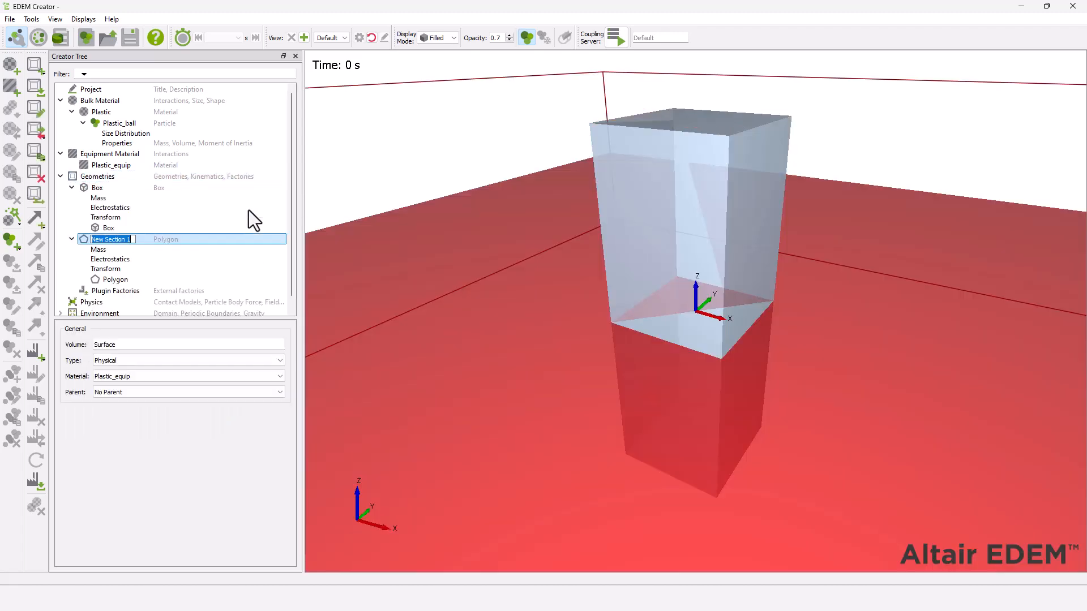
Rename the polygon Factory_plate, make it virtual, raise it to Z 100 mm, size it 100×100 mm
type("Factory_plate")
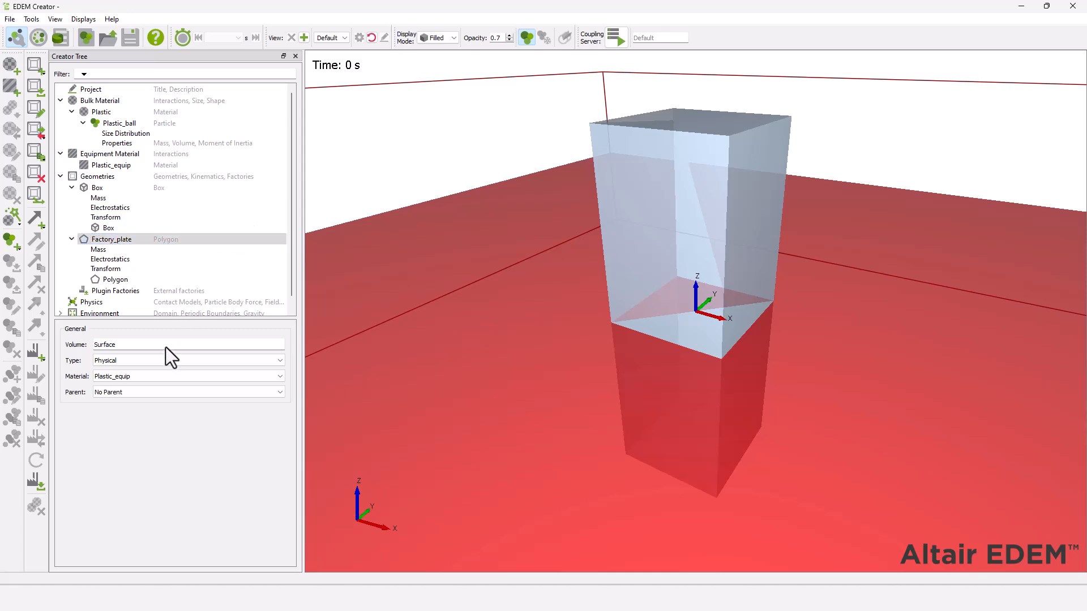
left_click(187, 360)
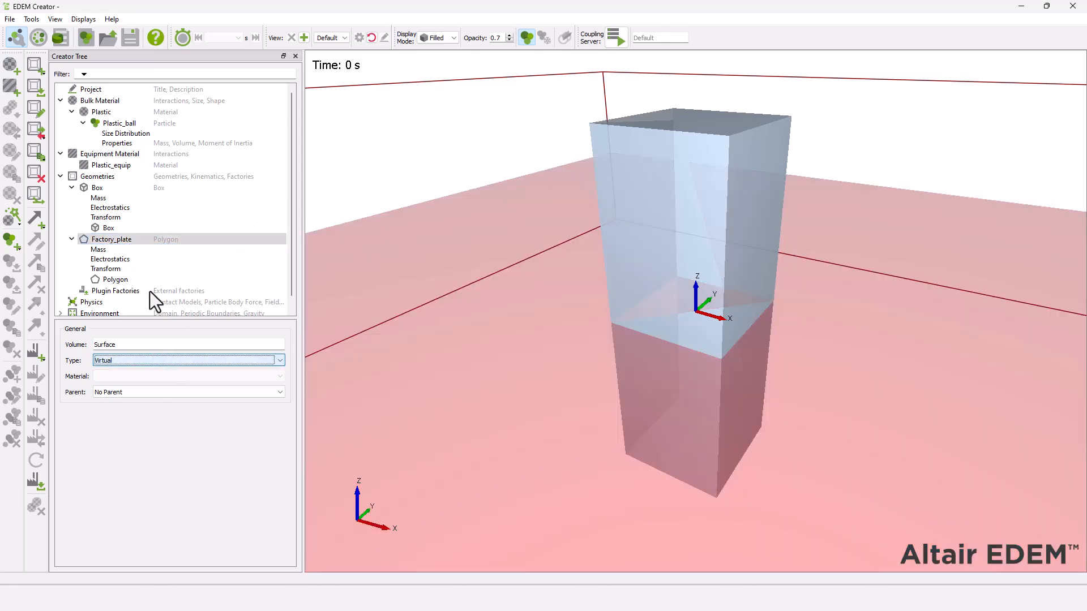
left_click(106, 269)
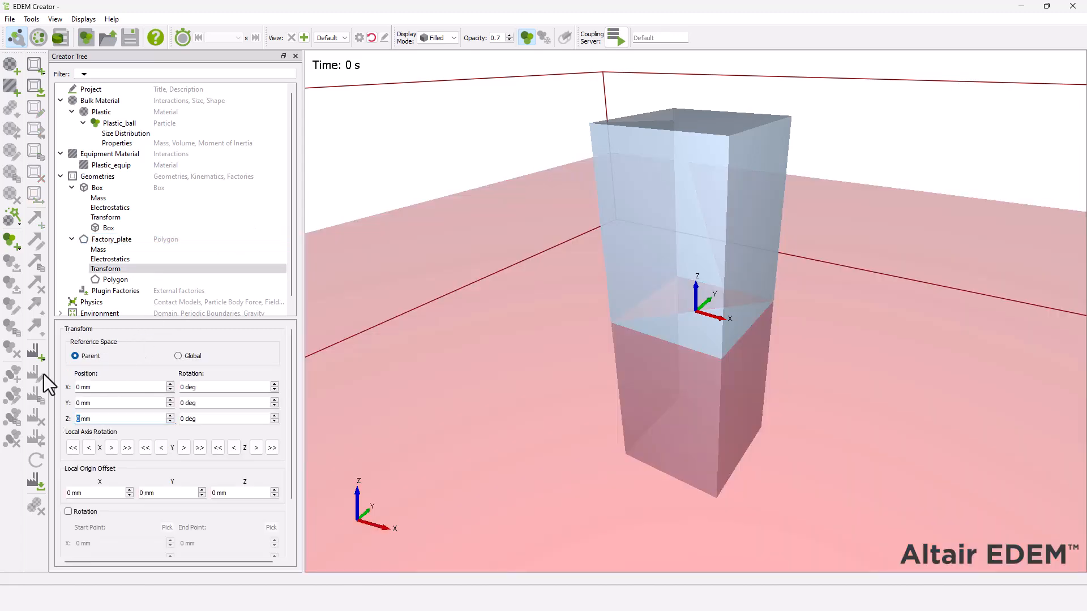
type("100")
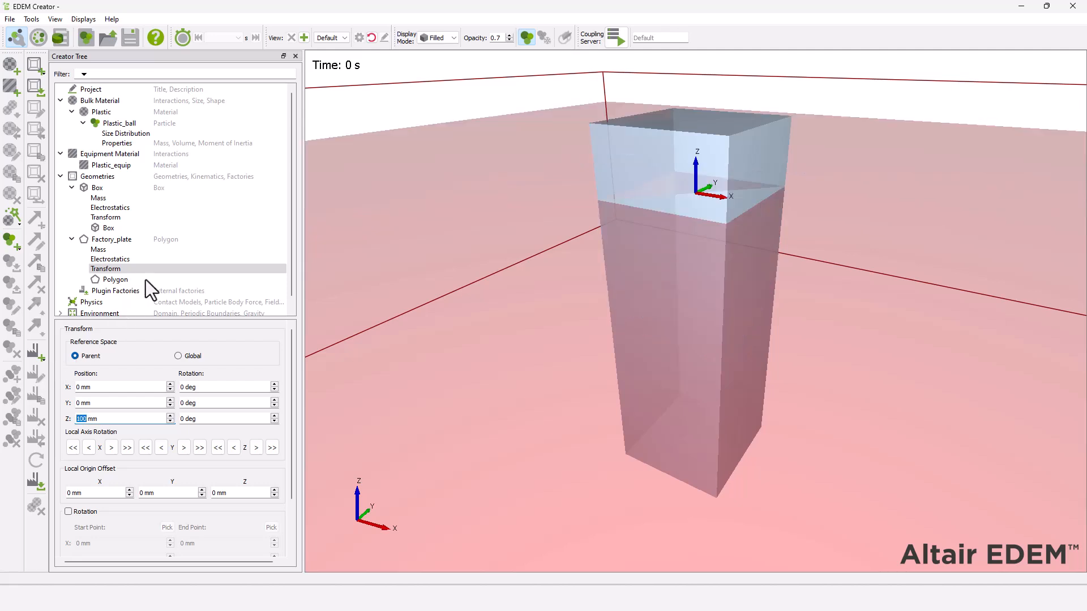
left_click(115, 279)
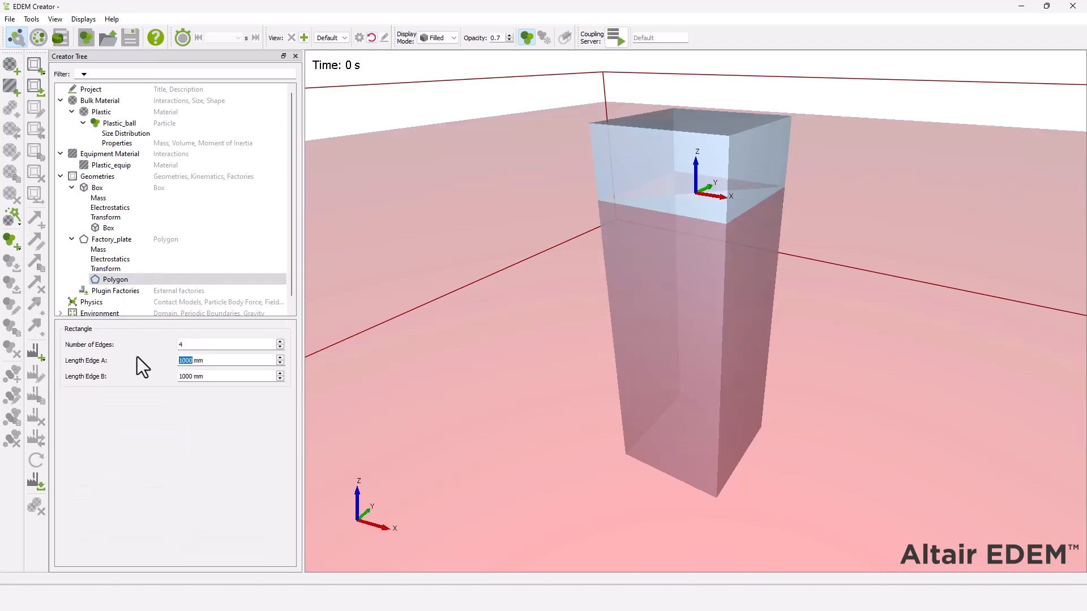
type("100")
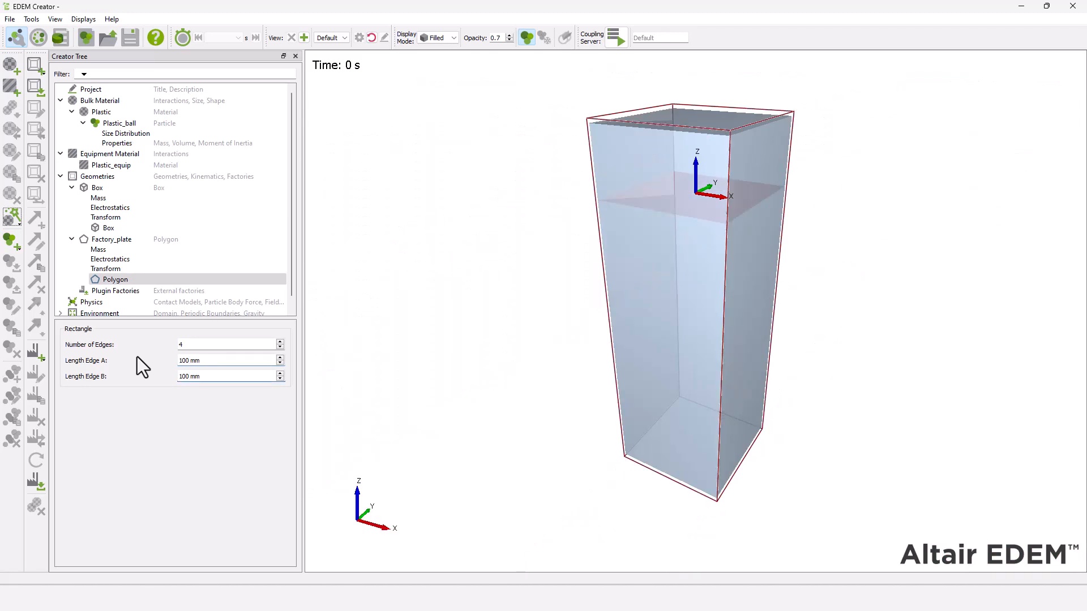
Add dynamic factories Hot_factory and Cold_factory to Factory_plate, with Cold_factory starting at 1 s
right_click(111, 238)
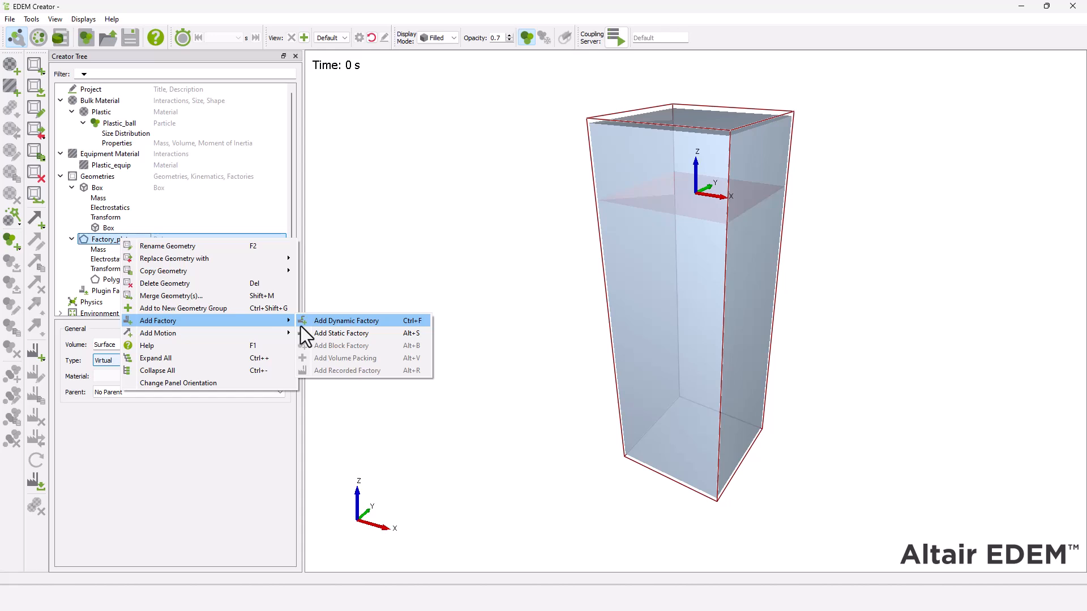
left_click(346, 320)
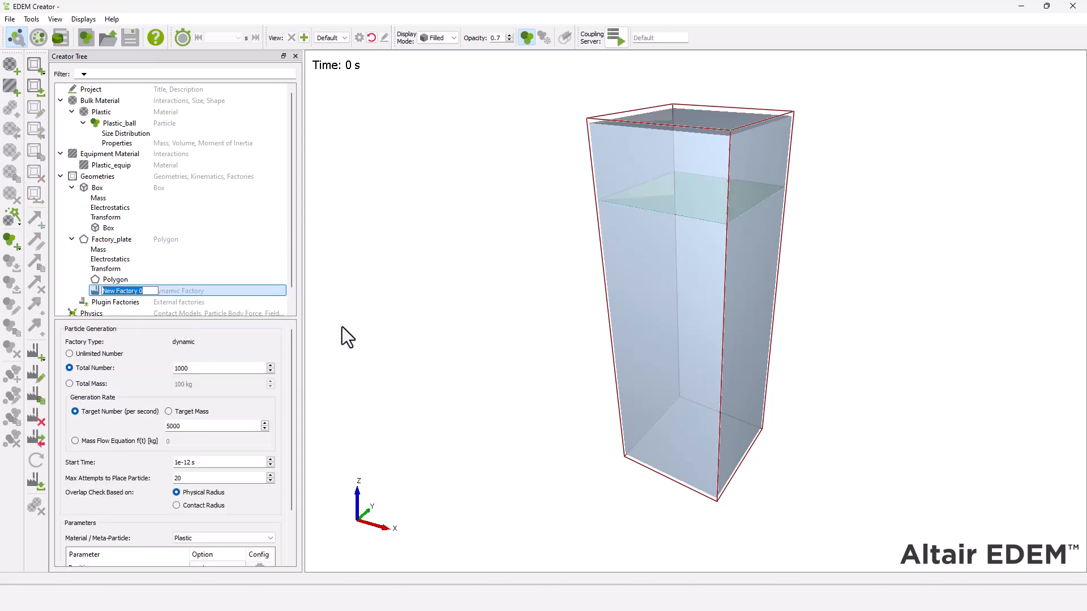
type("Hot_factory")
left_click(218, 425)
type("1")
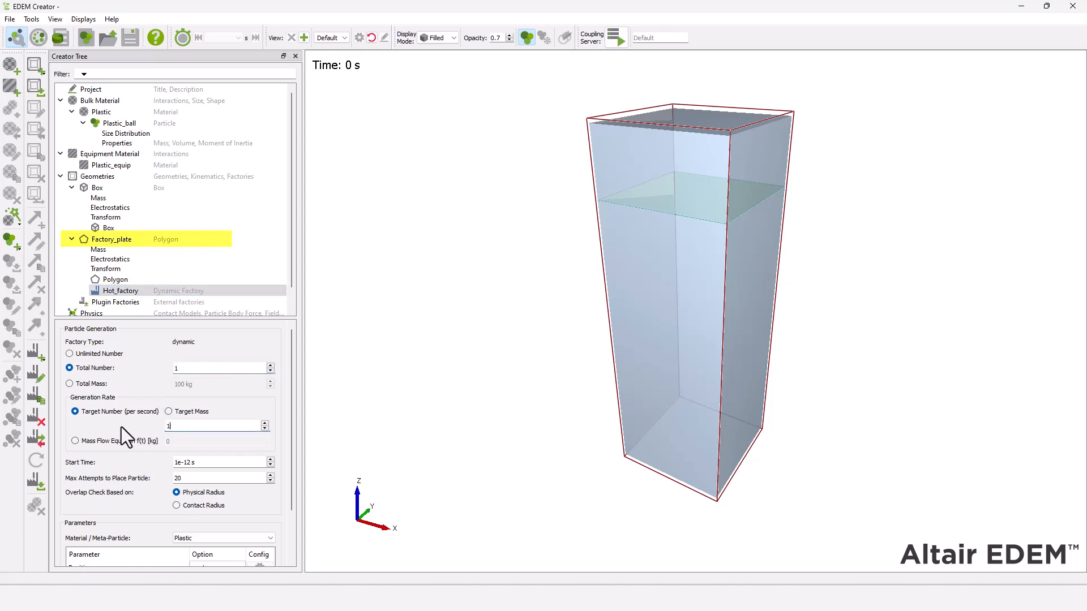
right_click(111, 239)
type("1")
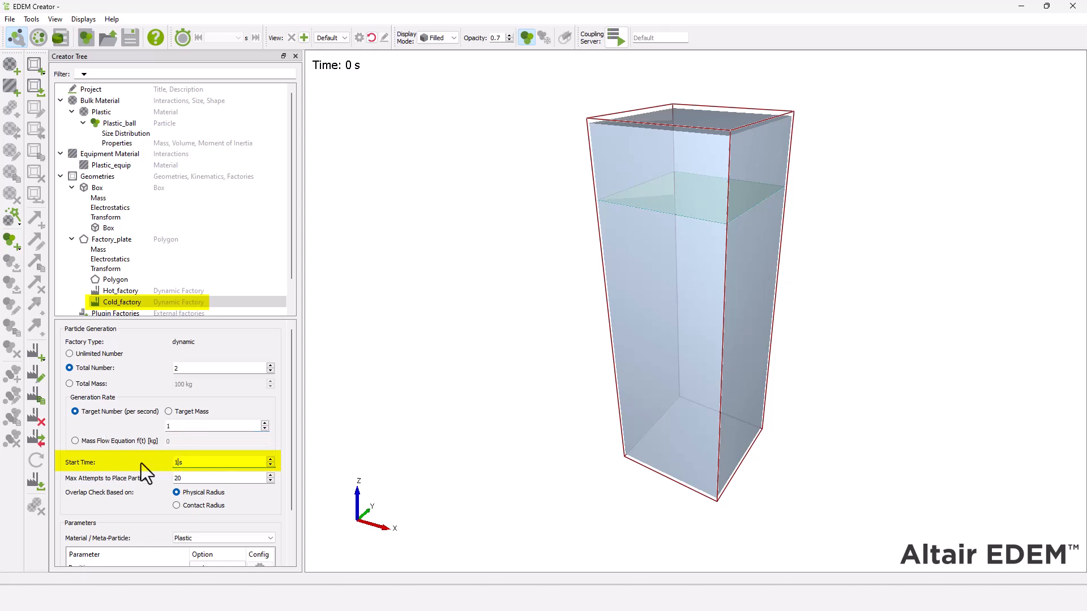
left_click(121, 290)
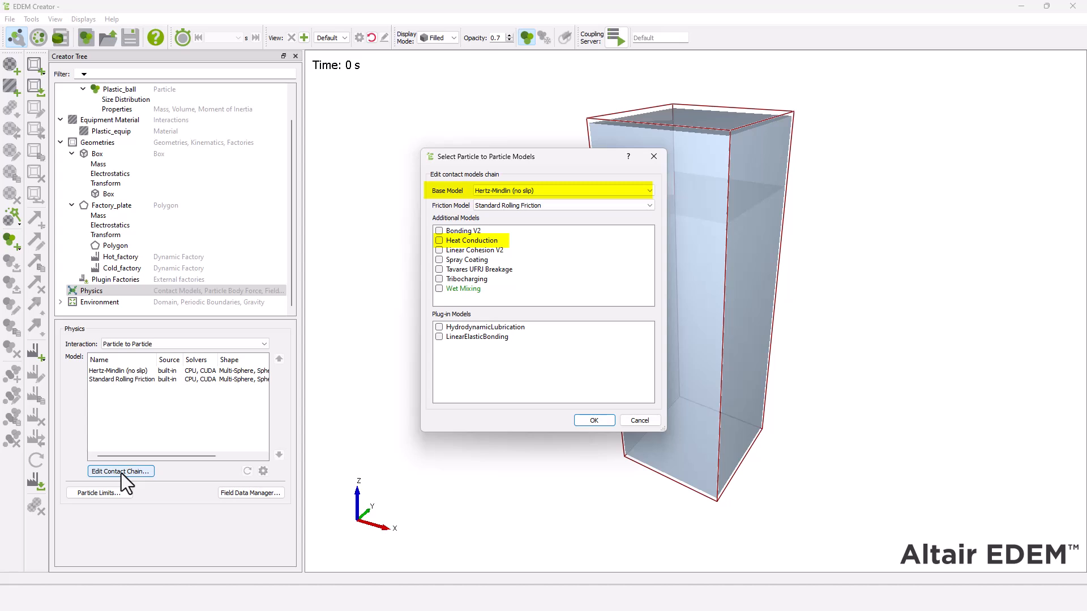
Add particle-to-particle Heat Conduction and a Temperature Update body force with specific heat capacity 50
left_click(439, 241)
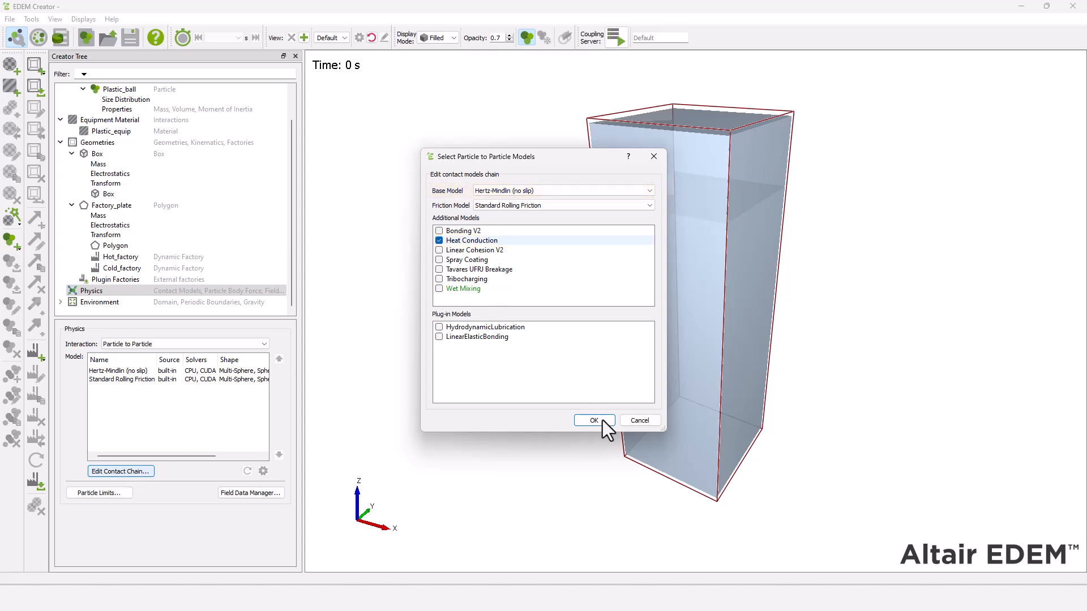
left_click(593, 420)
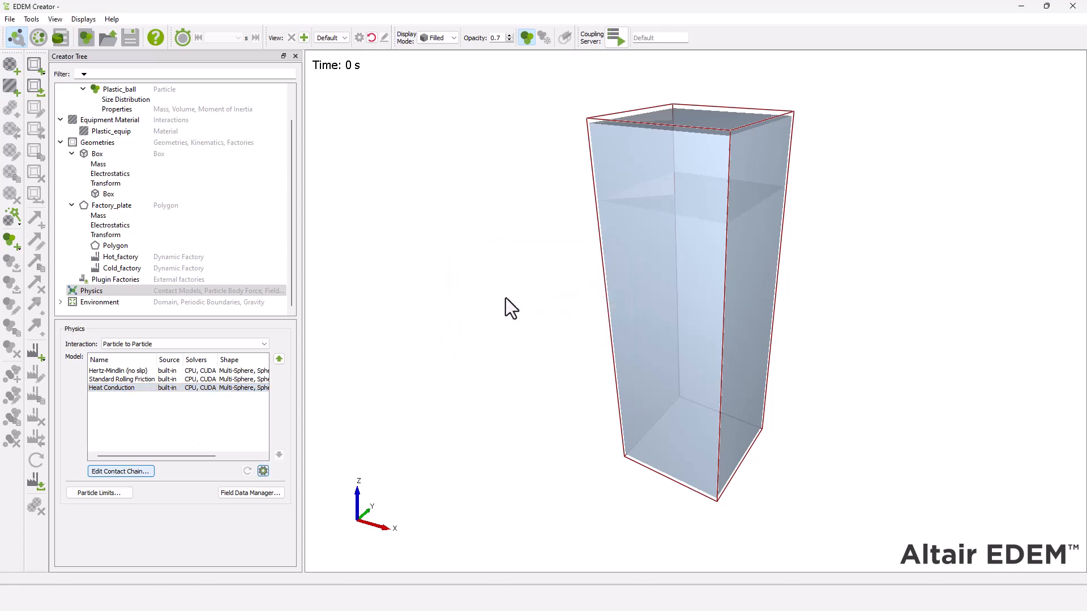
left_click(183, 344)
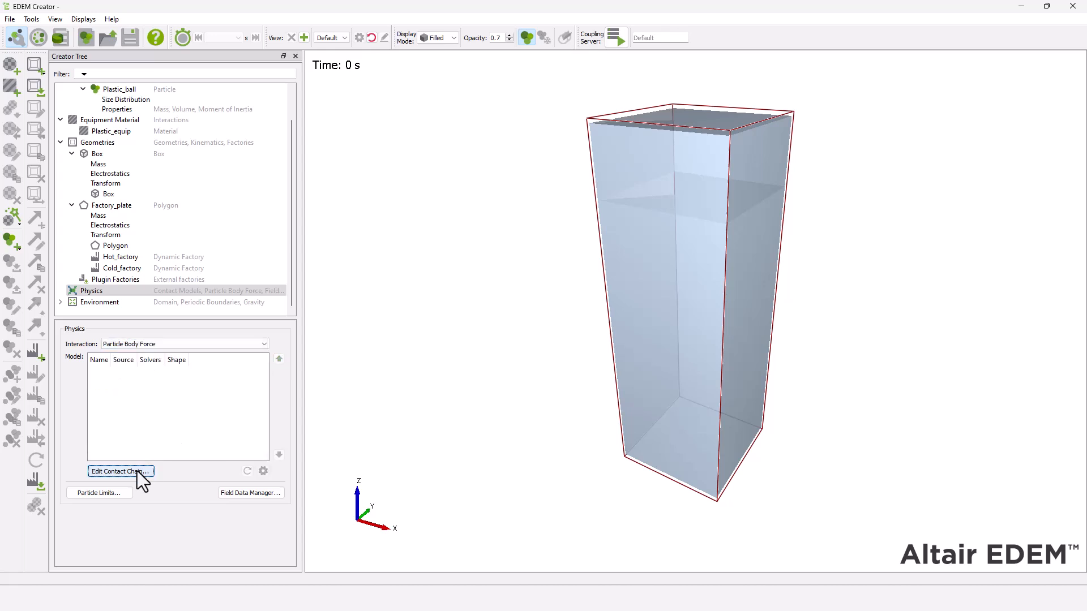
left_click(119, 471)
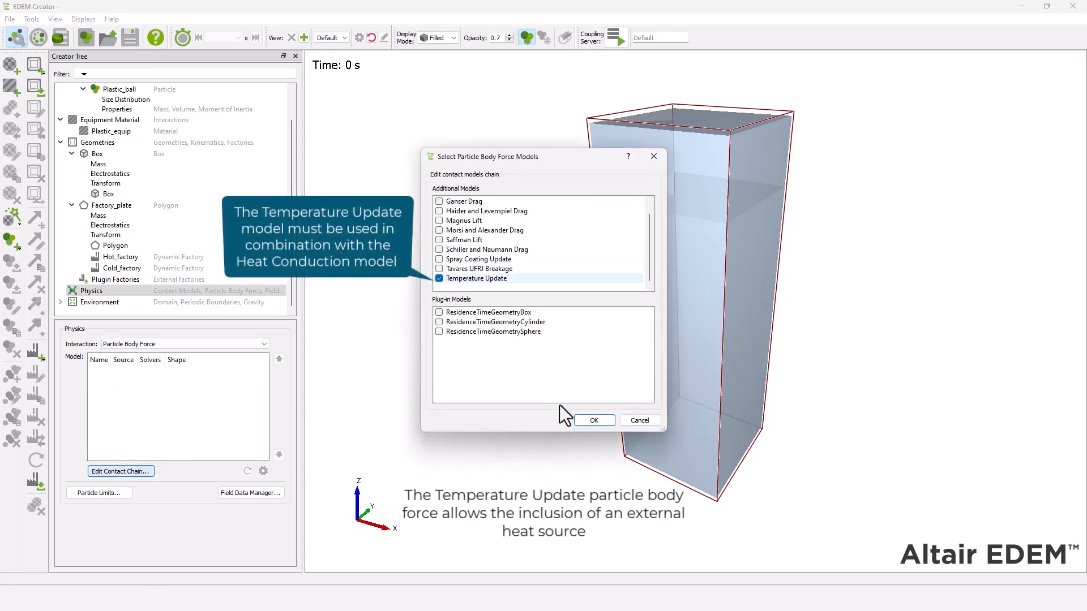
left_click(593, 420)
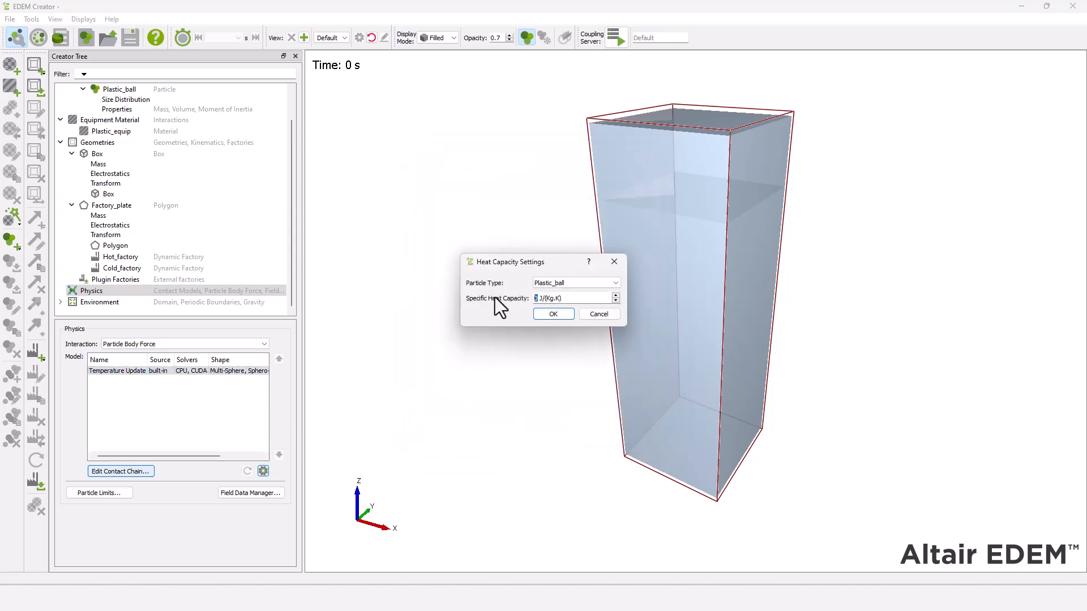
type("50")
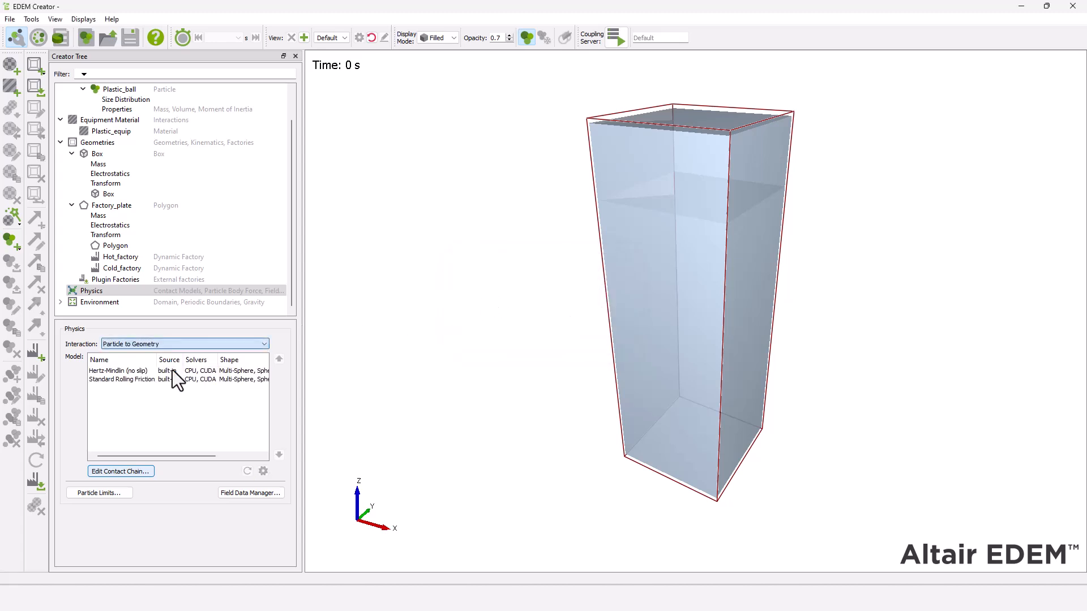
Add particle-to-geometry Heat Conduction: conductivities 1000 and 75 W/(m·K), box temperature 500 K
left_click(120, 472)
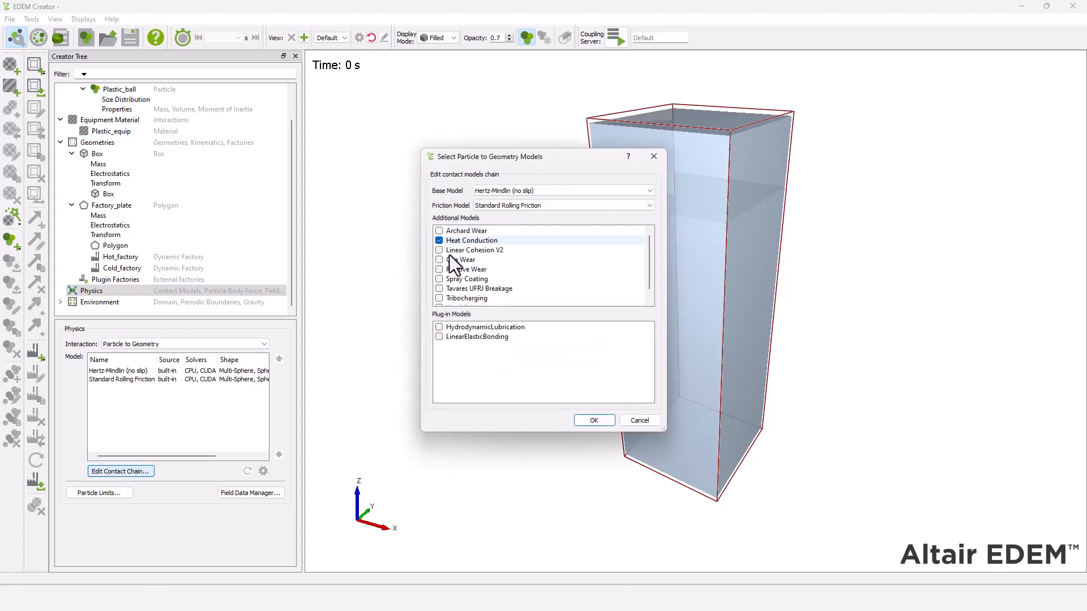
left_click(592, 420)
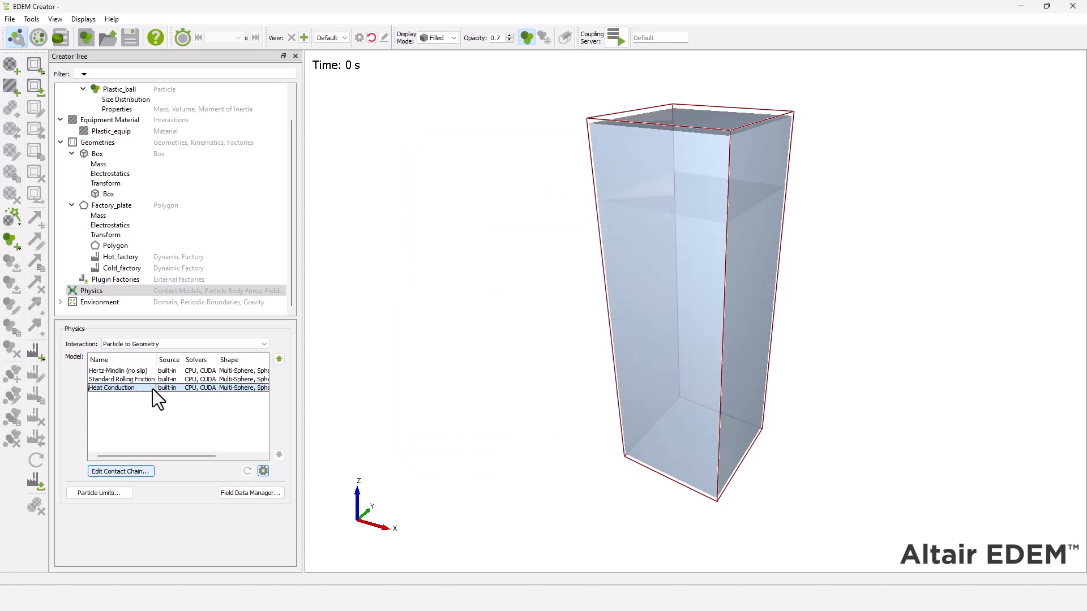
double_click(111, 387)
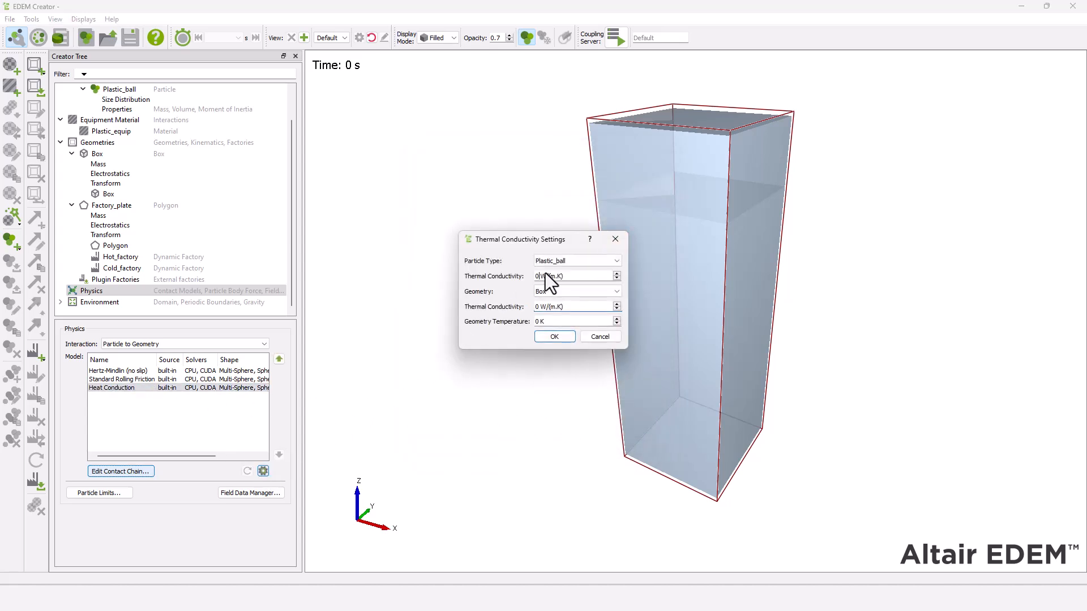
type("1000")
left_click(577, 306)
type("7")
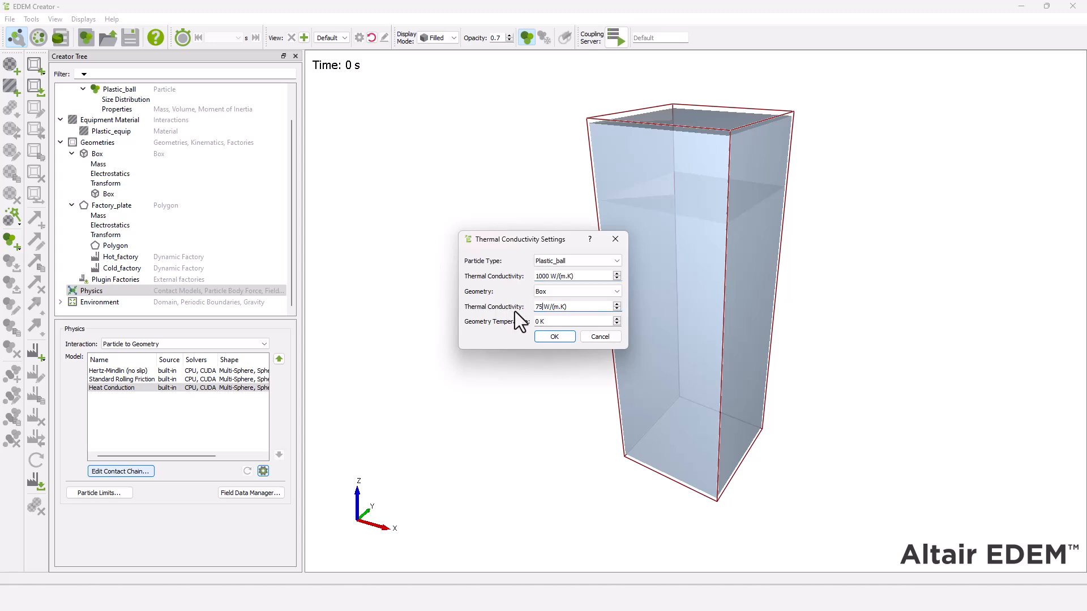
type("500")
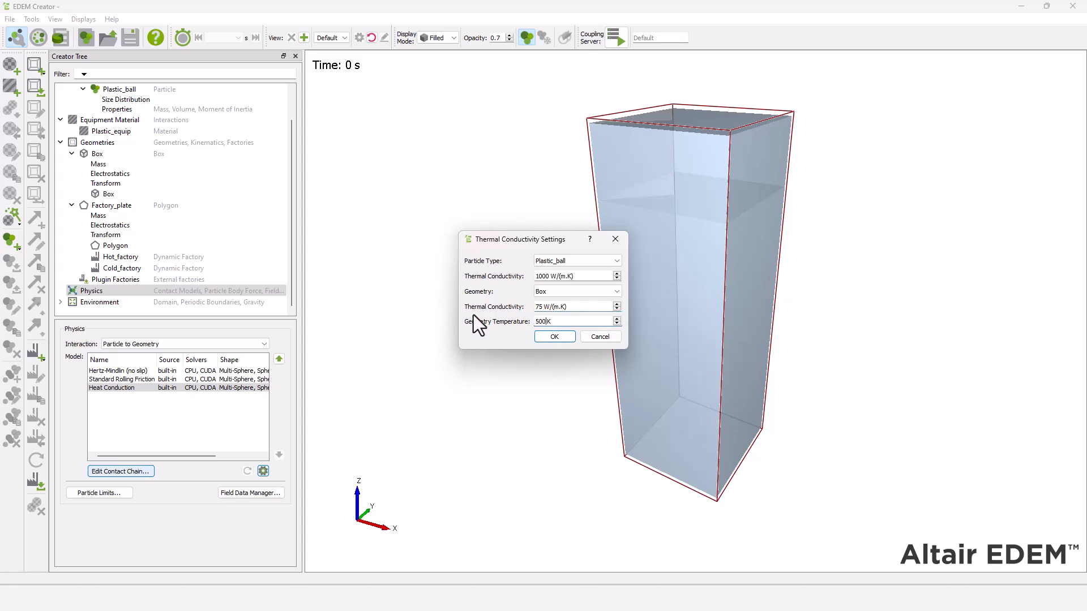
left_click(118, 256)
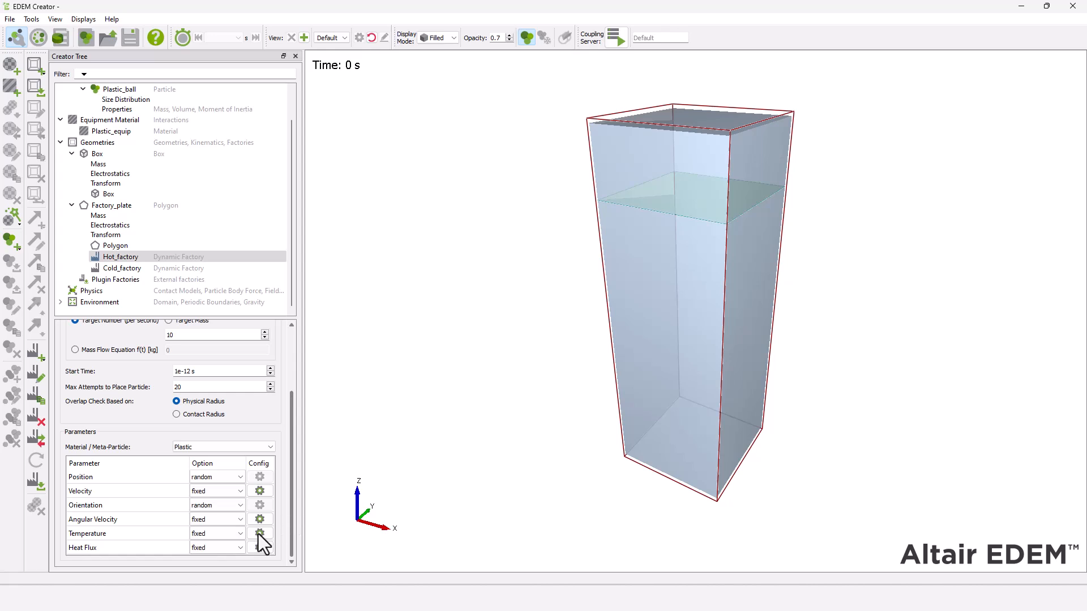
Configure the factories' particle temperatures, giving Cold_factory 300 K
left_click(260, 533)
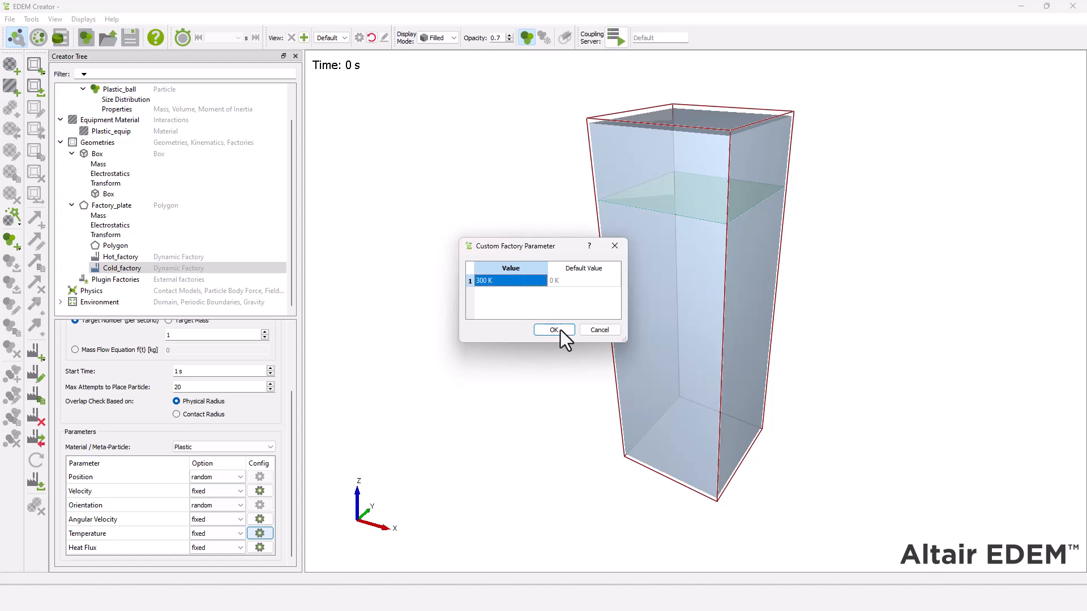
left_click(552, 330)
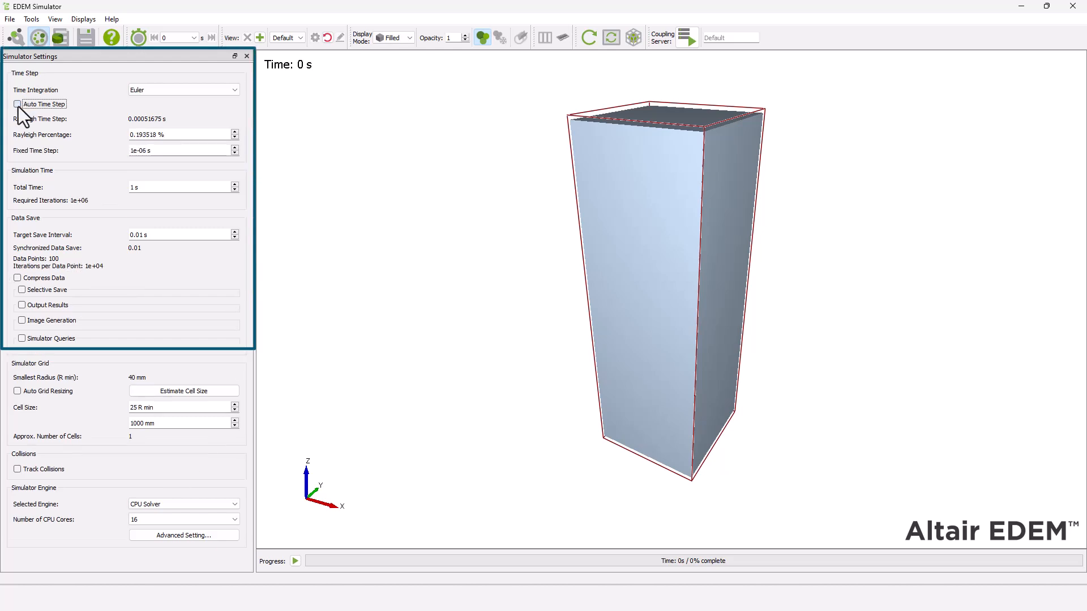
Set the fixed time step to 1e-12, choose the GPU CUDA Solver, and run the simulation to completion
left_click(18, 104)
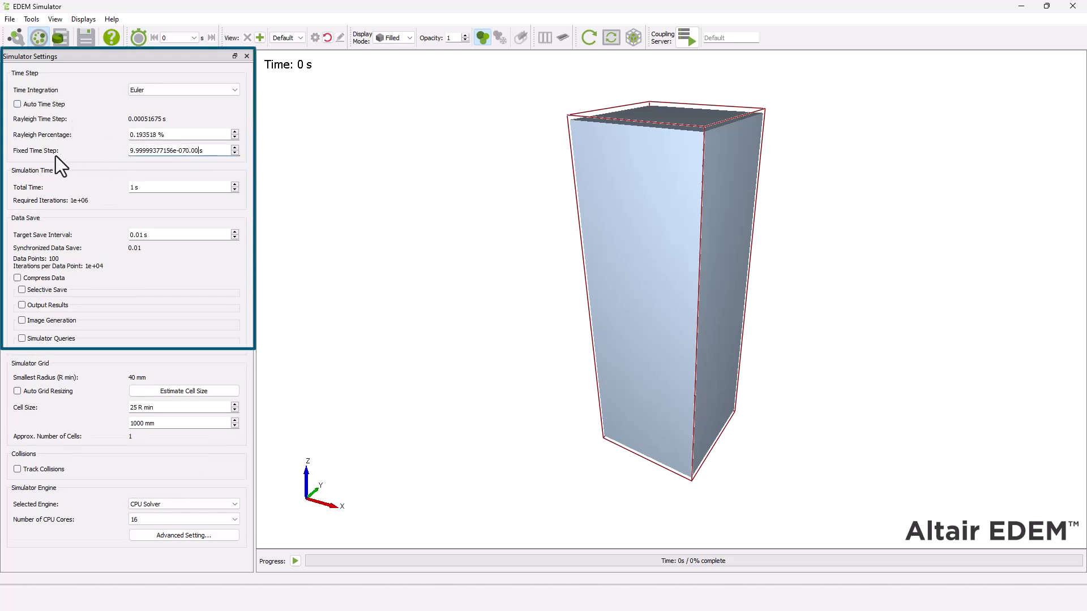
type("1e-12")
left_click(179, 408)
type("3")
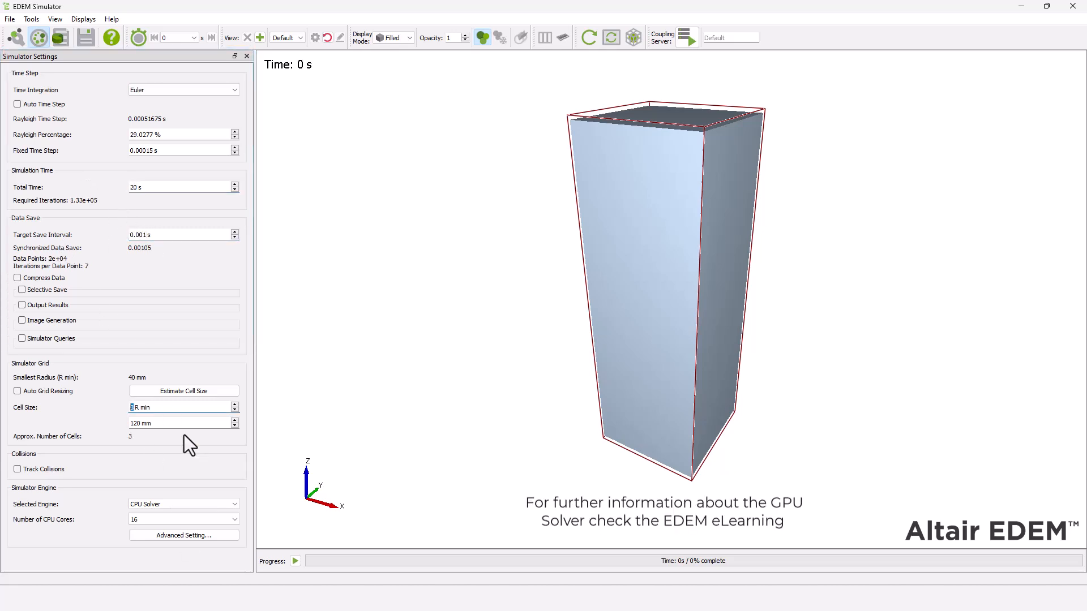
left_click(183, 504)
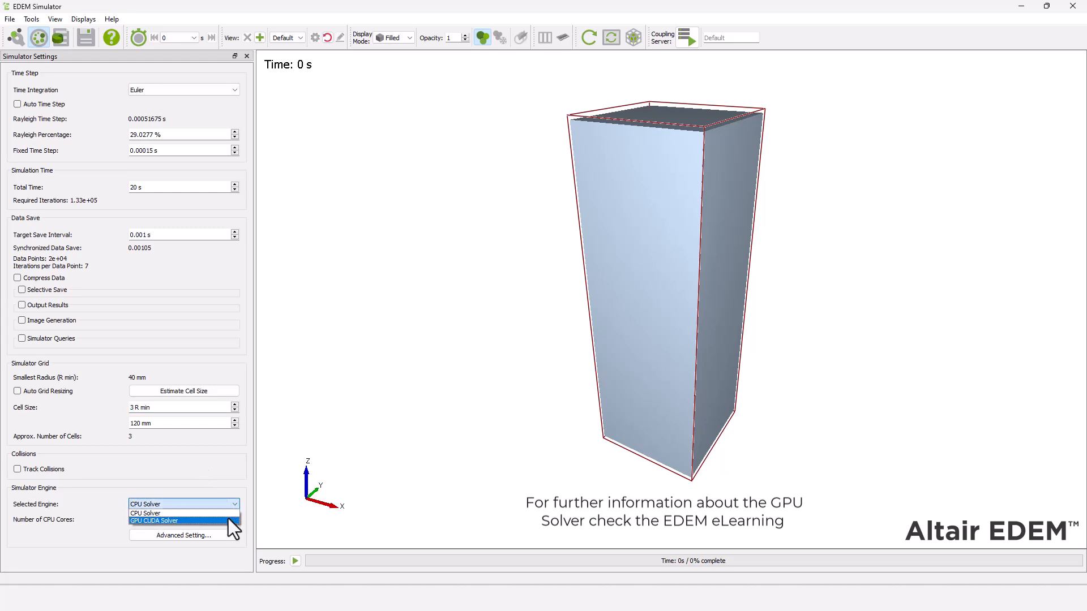
left_click(154, 521)
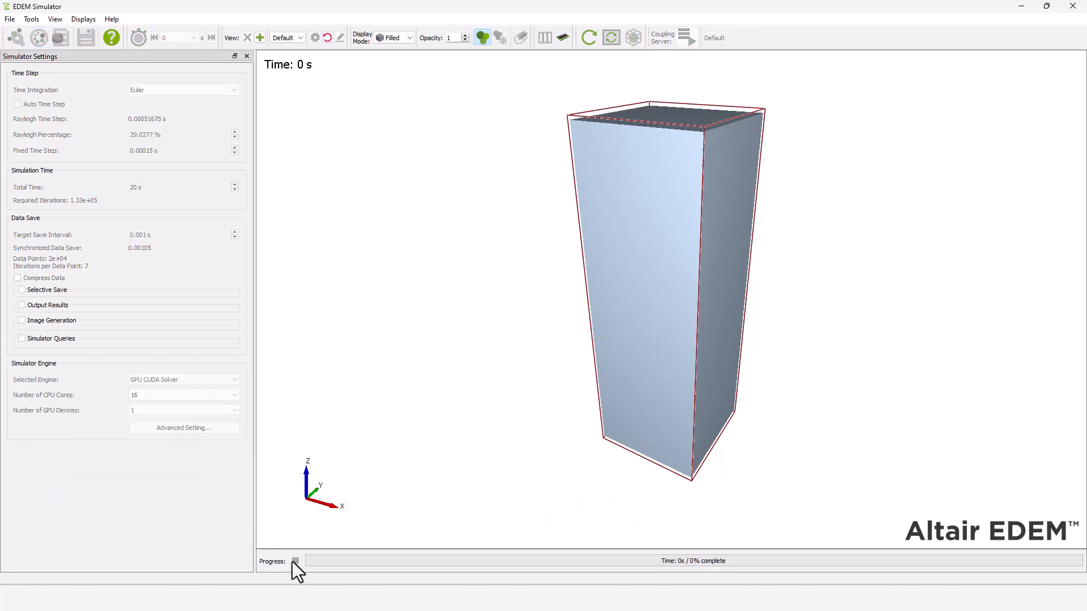
left_click(294, 561)
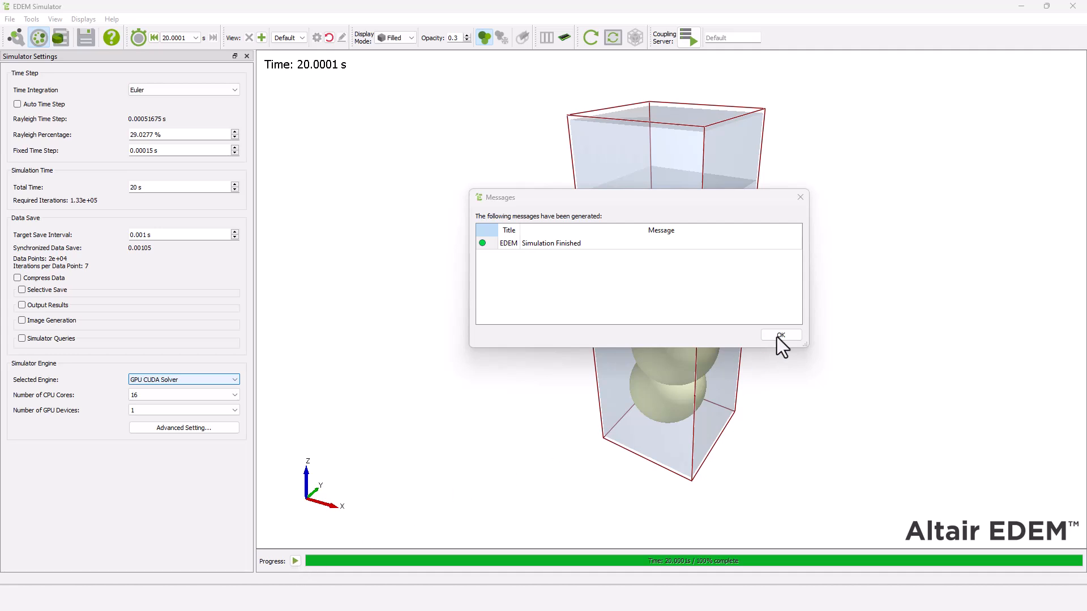
left_click(780, 335)
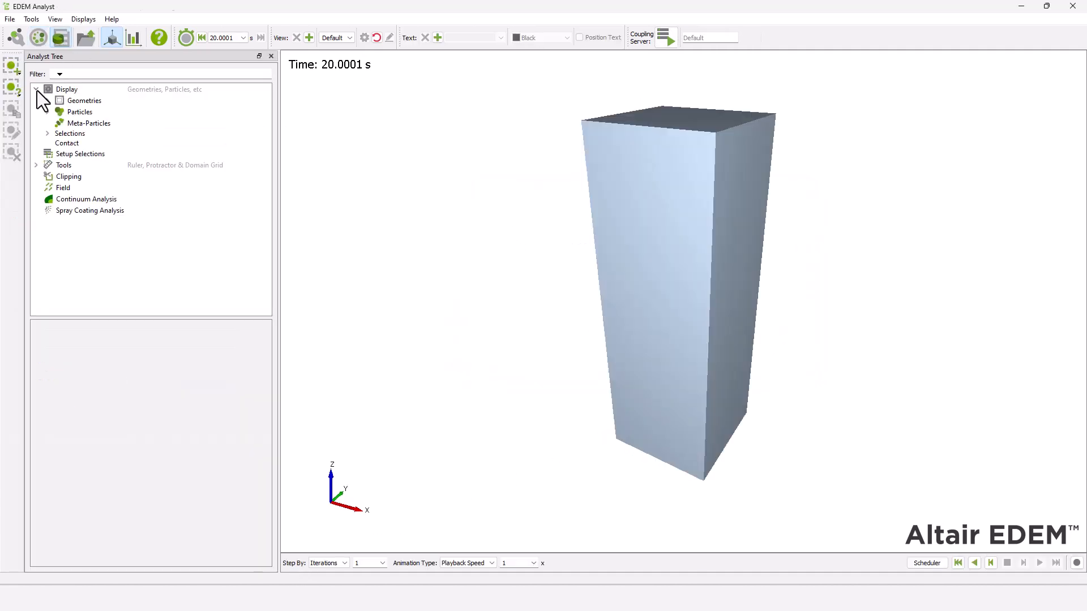
Display all geometries as wireframe
left_click(84, 101)
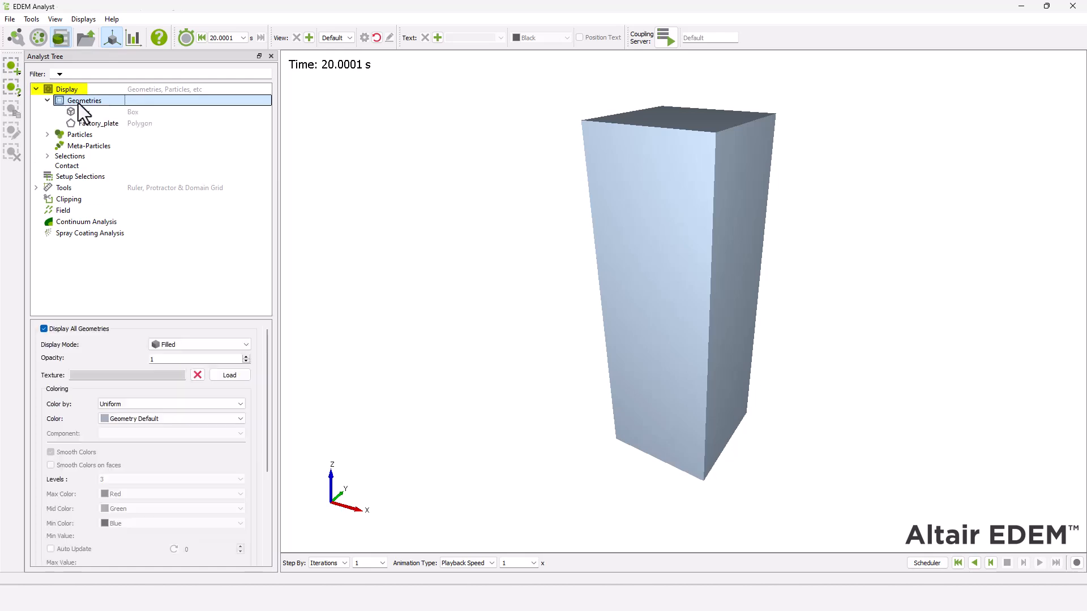
left_click(198, 345)
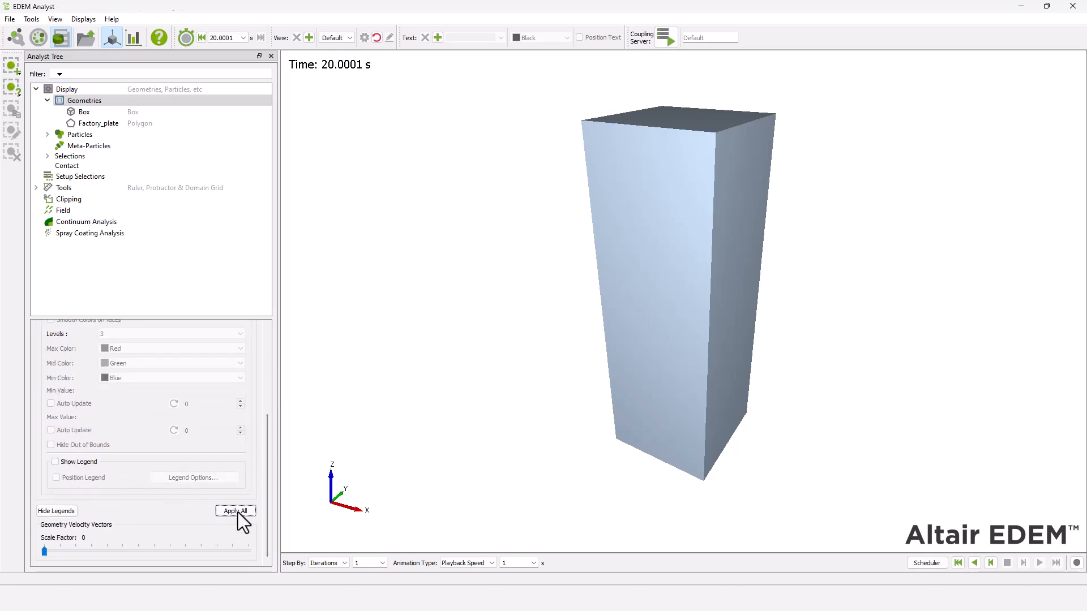
left_click(80, 134)
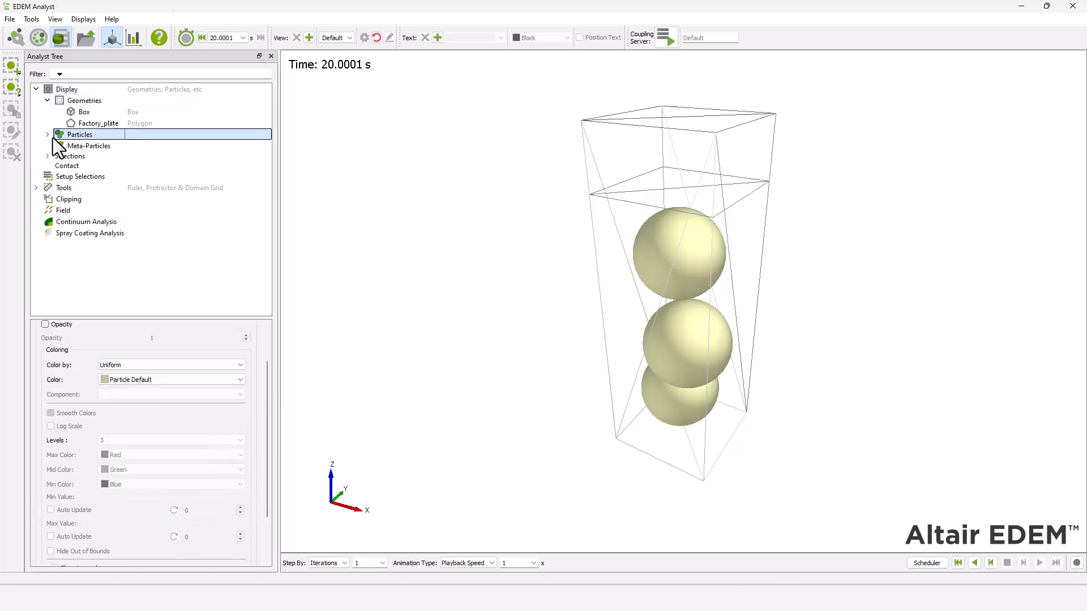
Colour particles by Temperature, yellow at 300 K to red at 500 K, with an orange mid colour
left_click(170, 364)
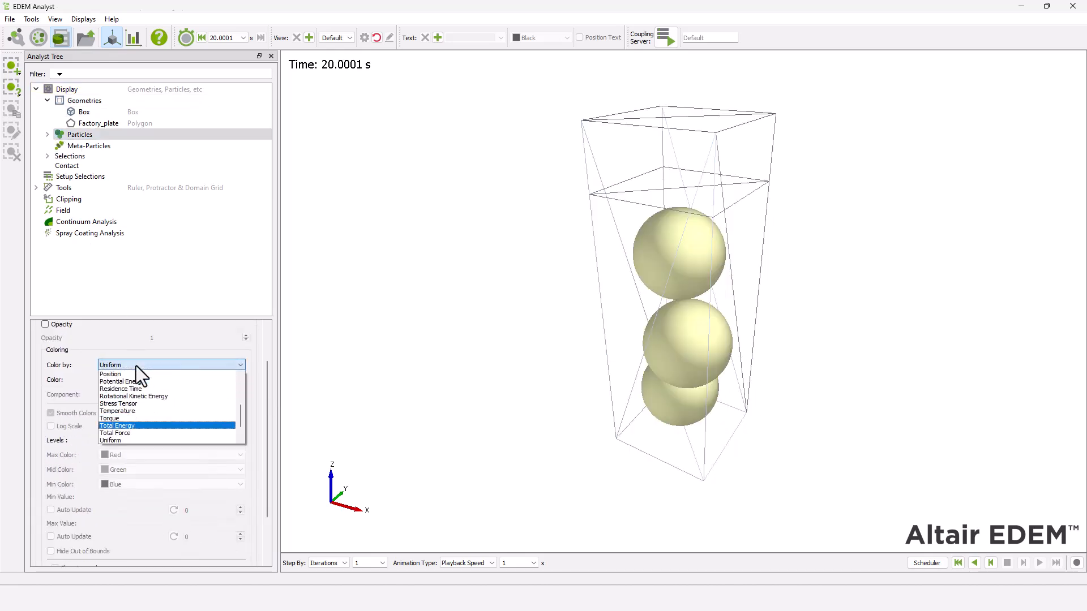
left_click(117, 411)
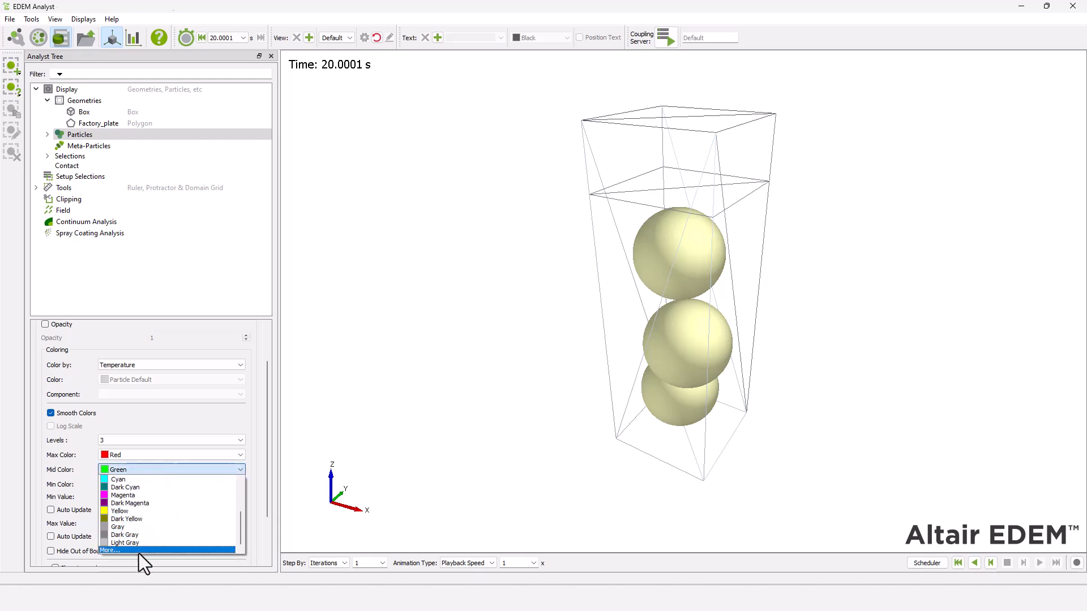
left_click(109, 550)
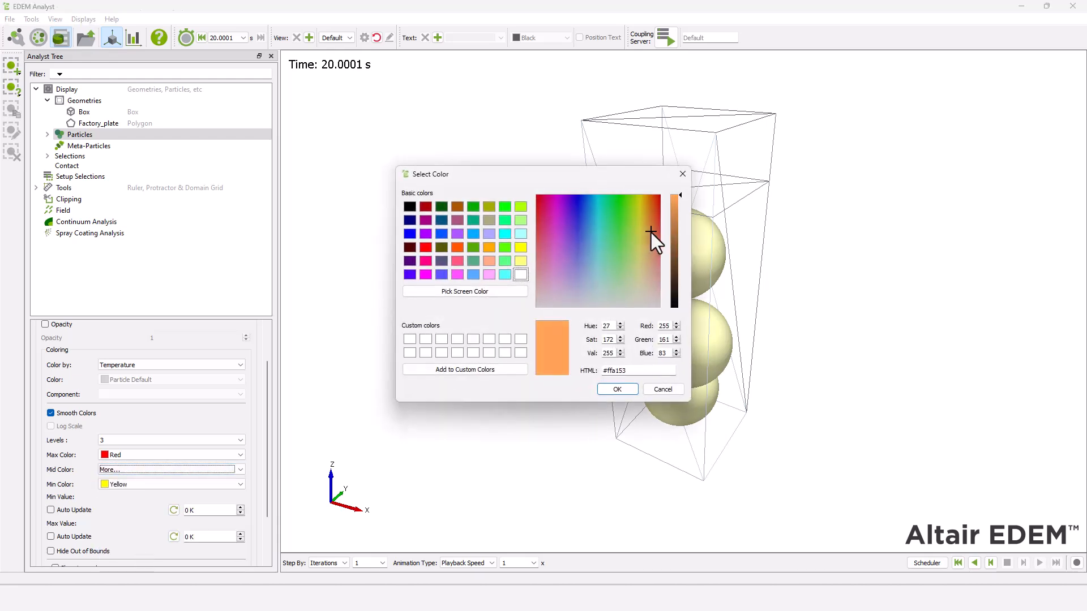
left_click(616, 389)
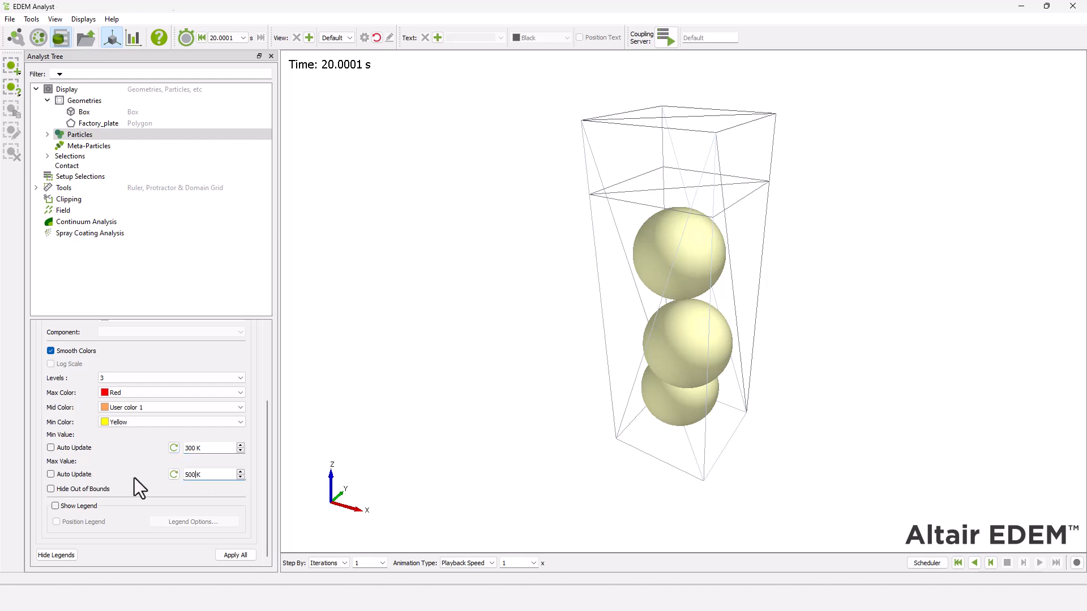
left_click(55, 505)
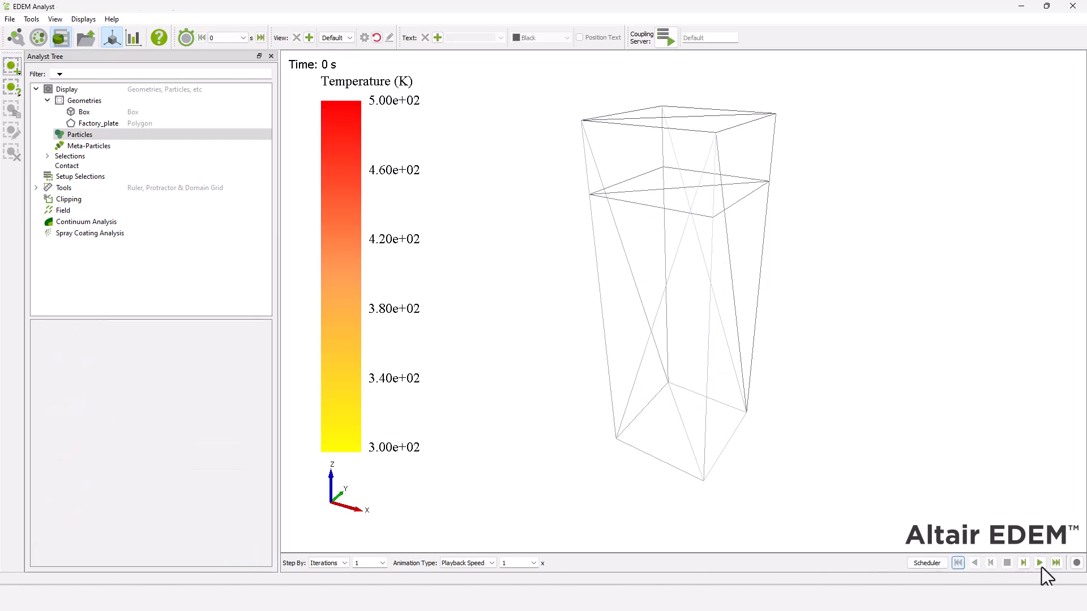
Play the temperature-coloured results animation from 0 s through to 20 s
left_click(1038, 562)
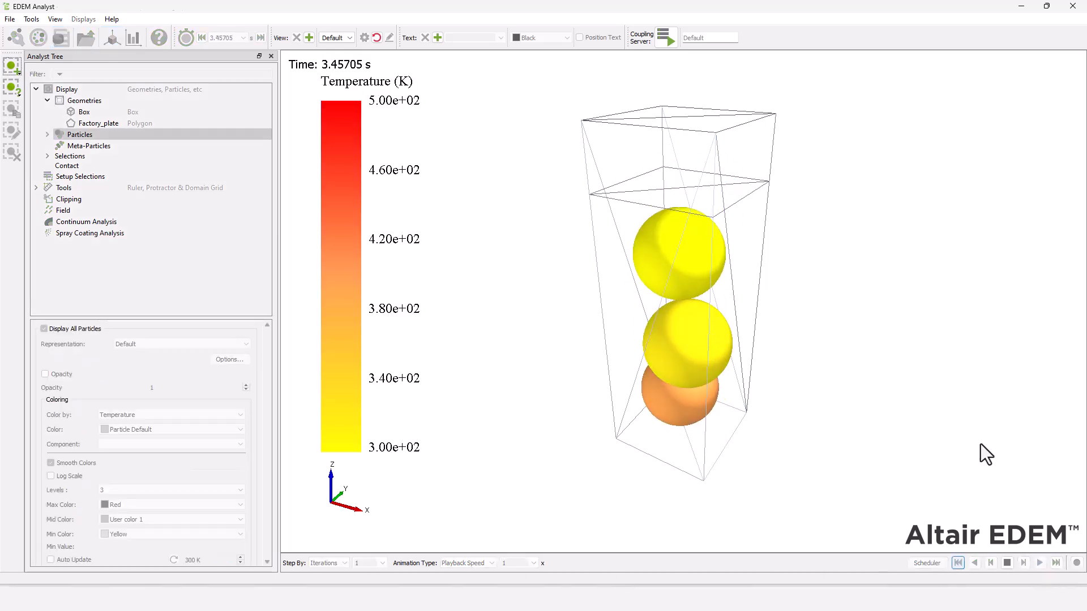
left_click(1039, 562)
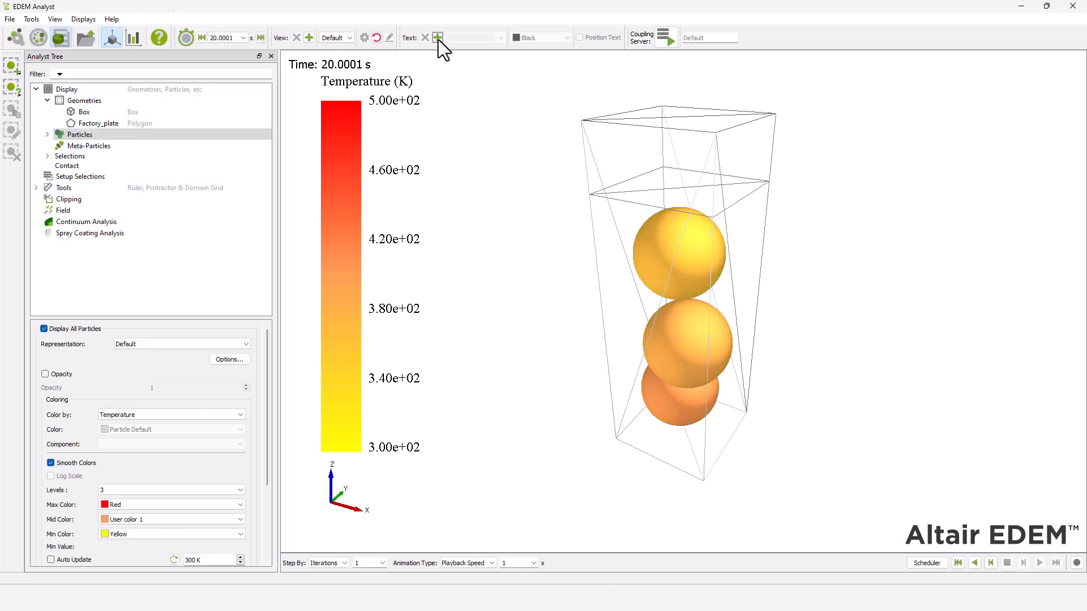
Place a red 'Initially Hot' label and a blue 'Initially Cold' label beside the balls
type("M")
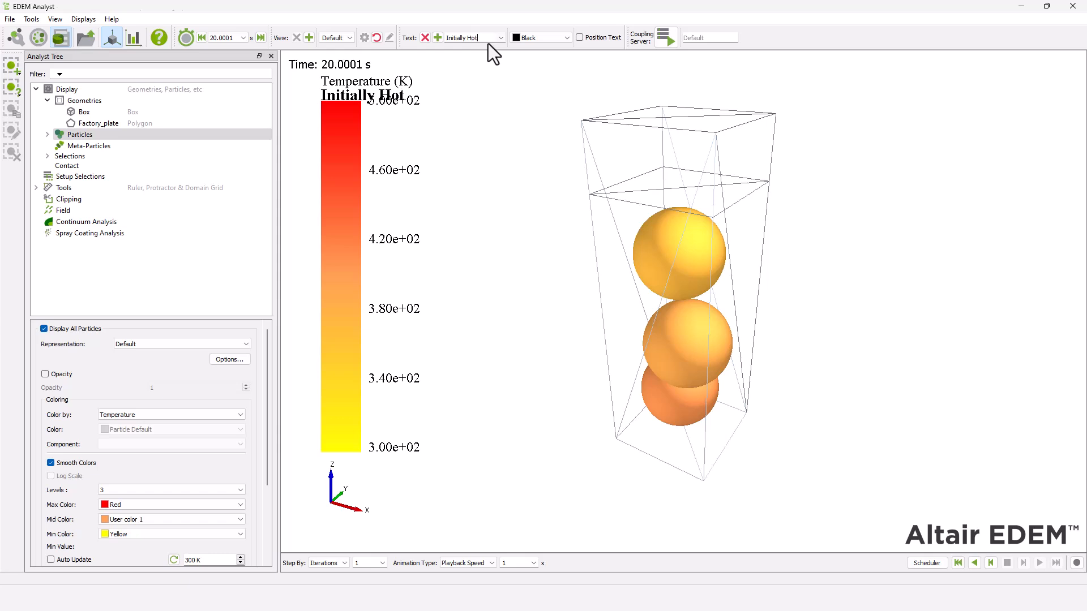
left_click(568, 37)
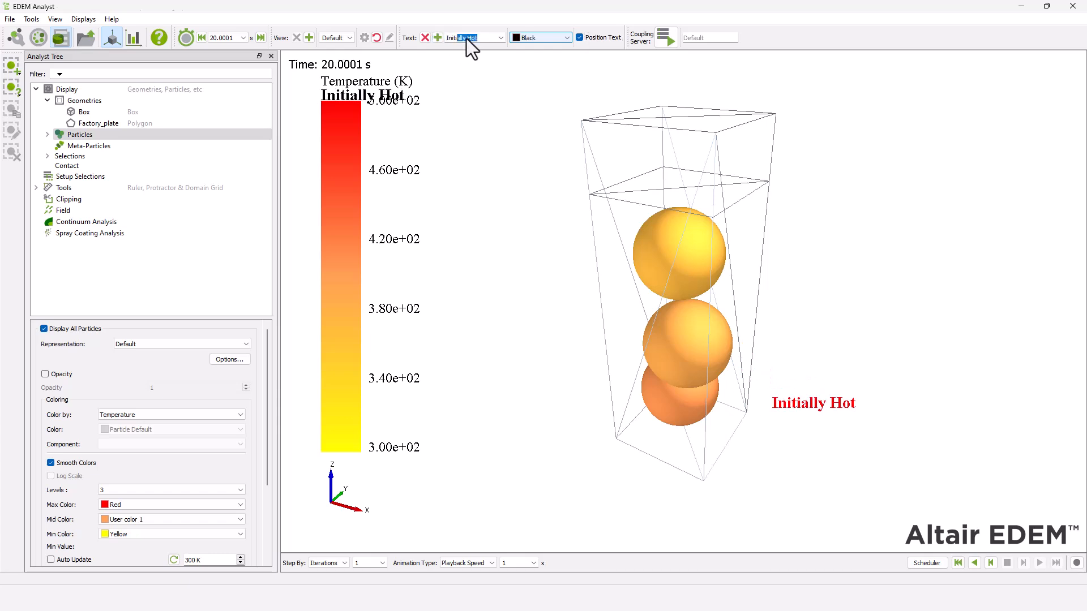
type("Initially Cold")
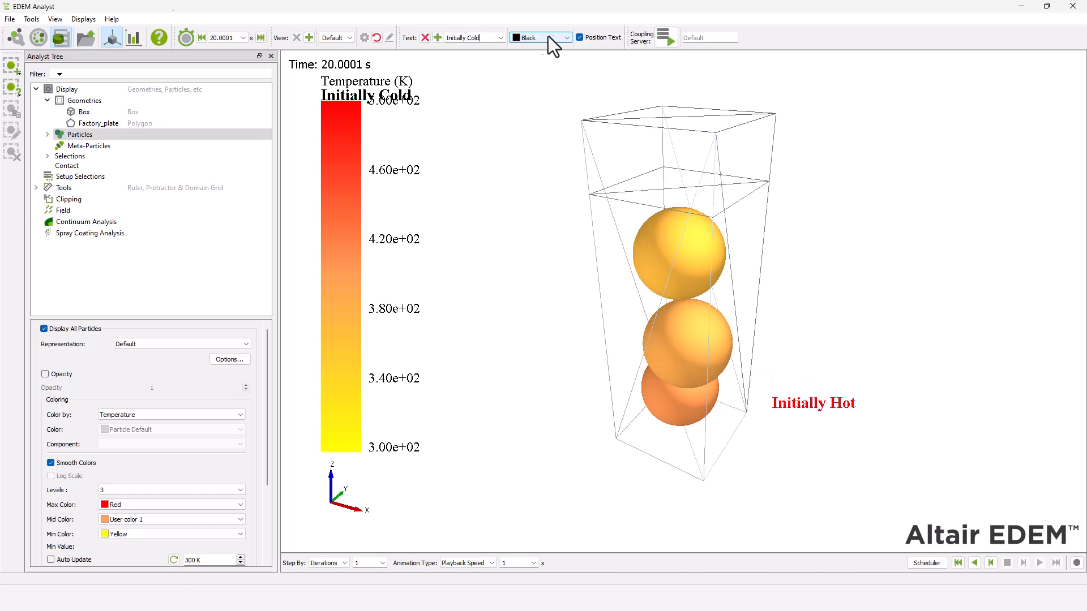
left_click(562, 38)
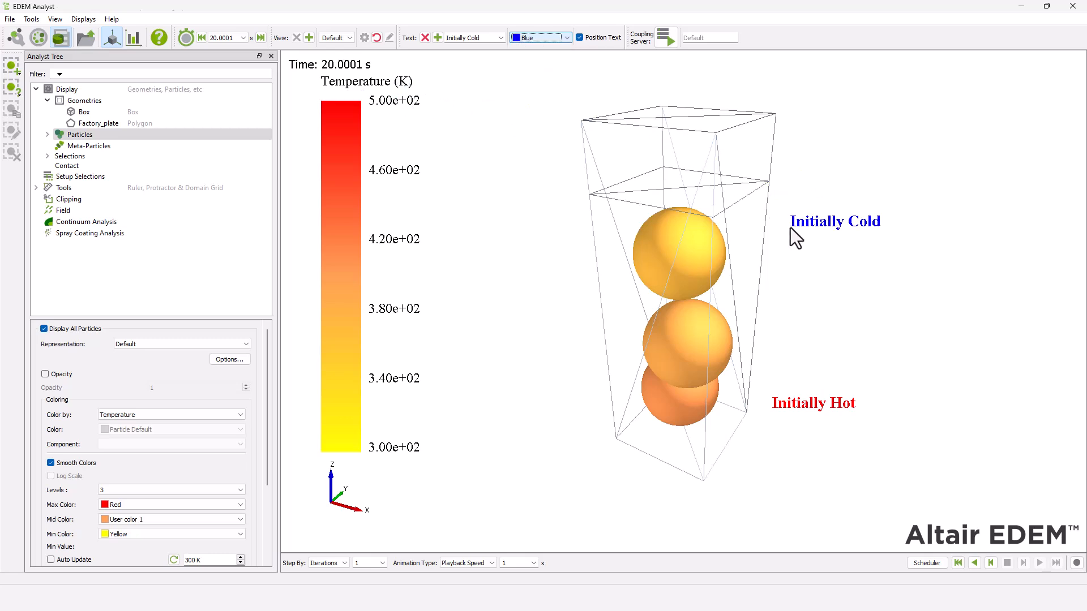
mouse_move(395, 71)
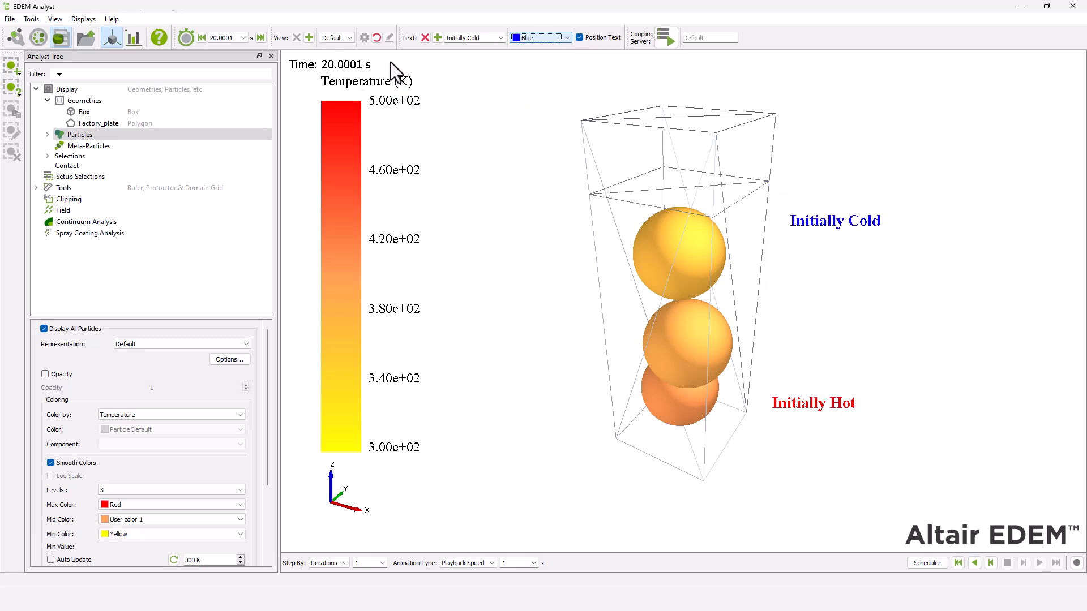
left_click(352, 38)
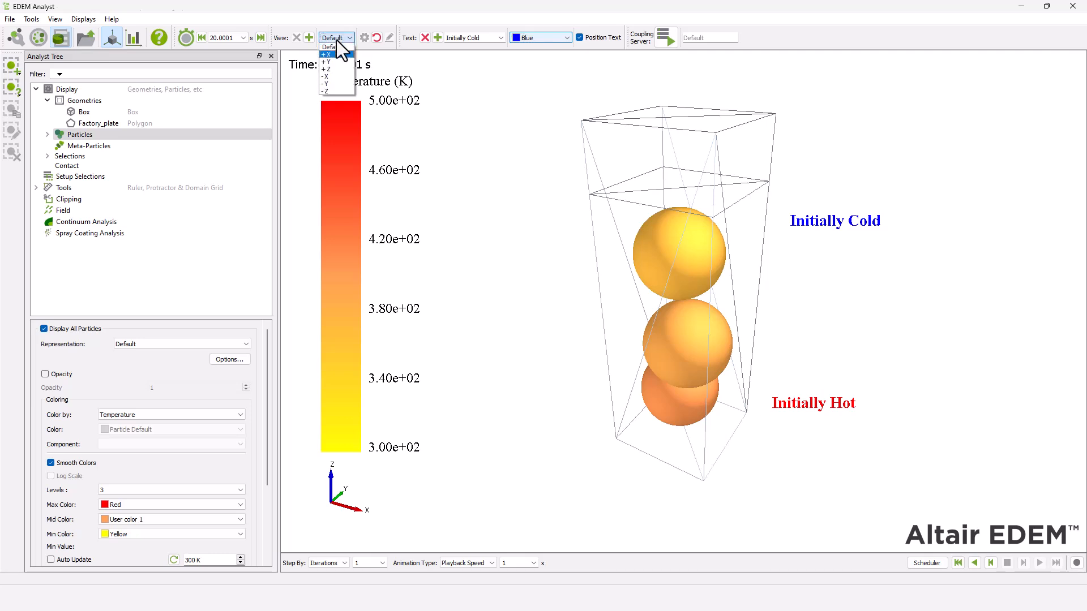
View the model along +Y and set playback to step by time, entering 0.0
left_click(326, 60)
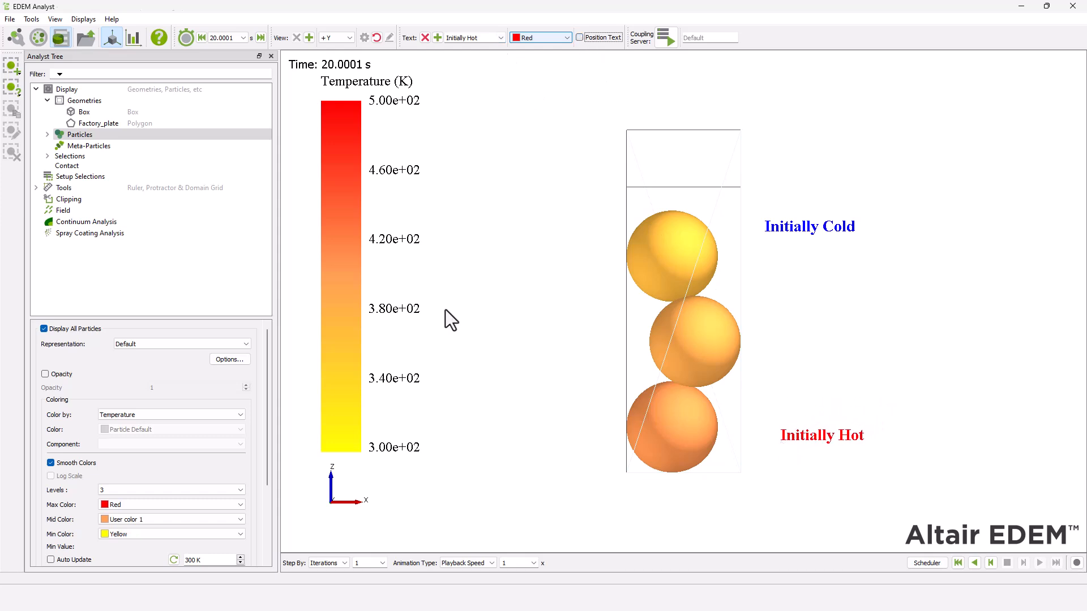
left_click(326, 562)
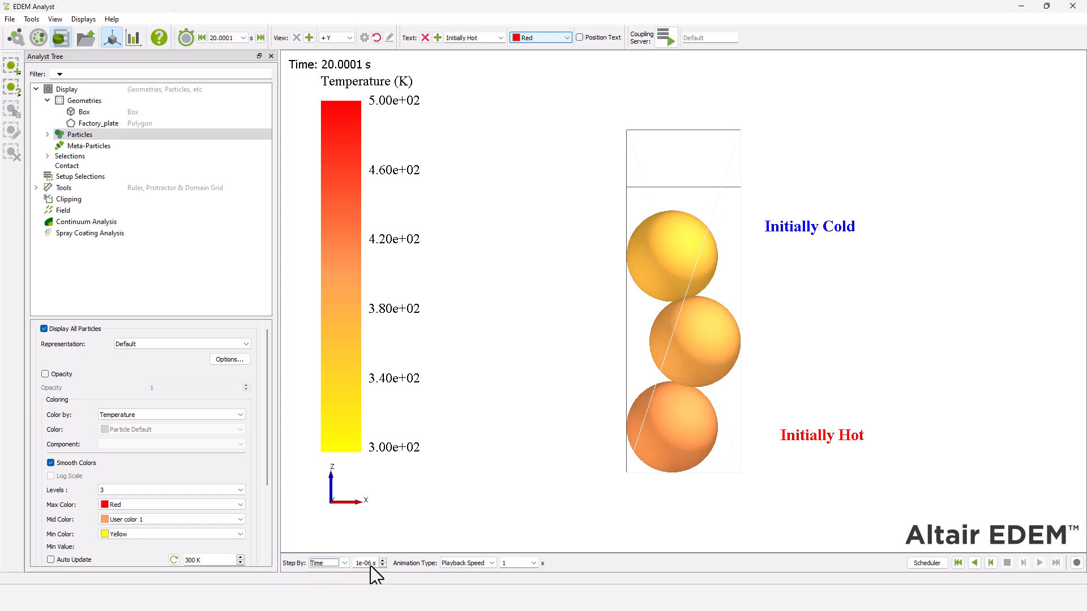
type("0.0 s")
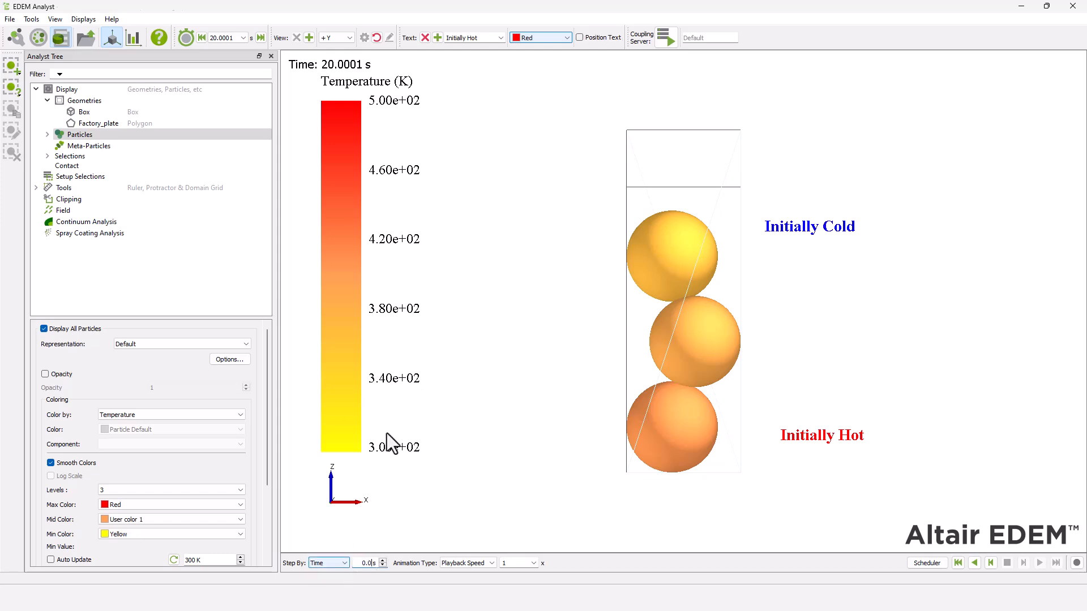